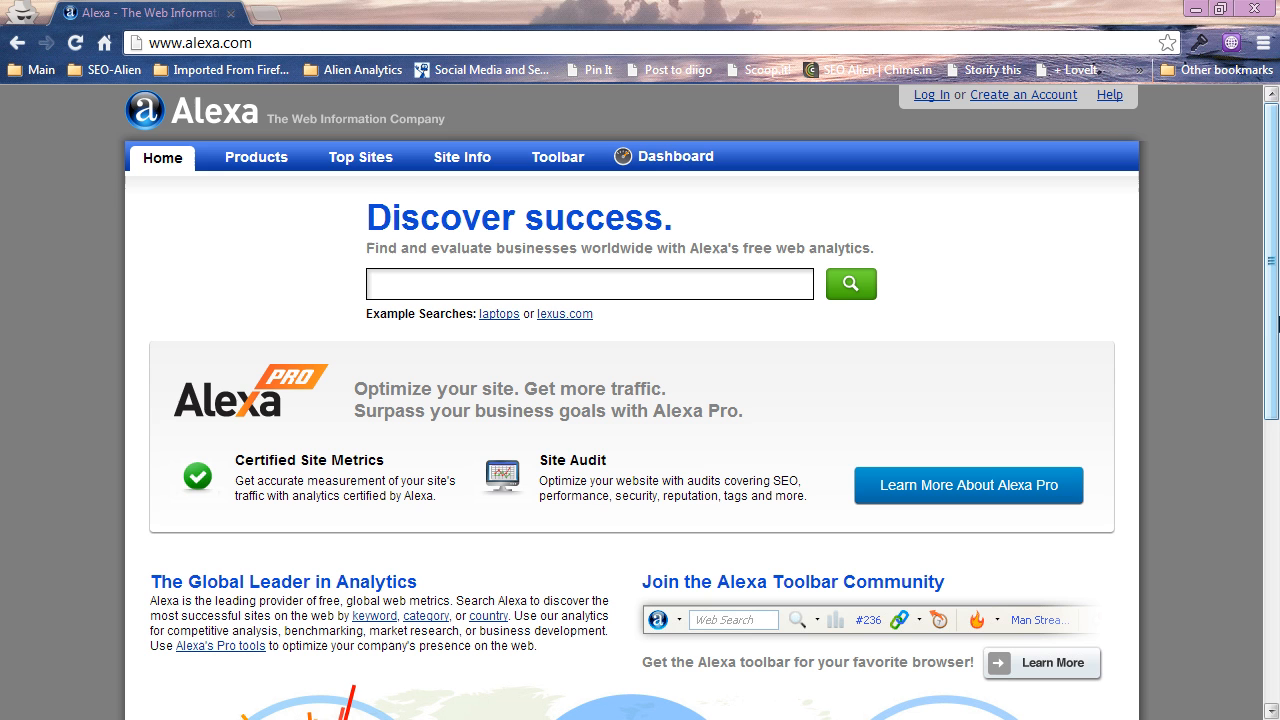
mouse_move(636, 283)
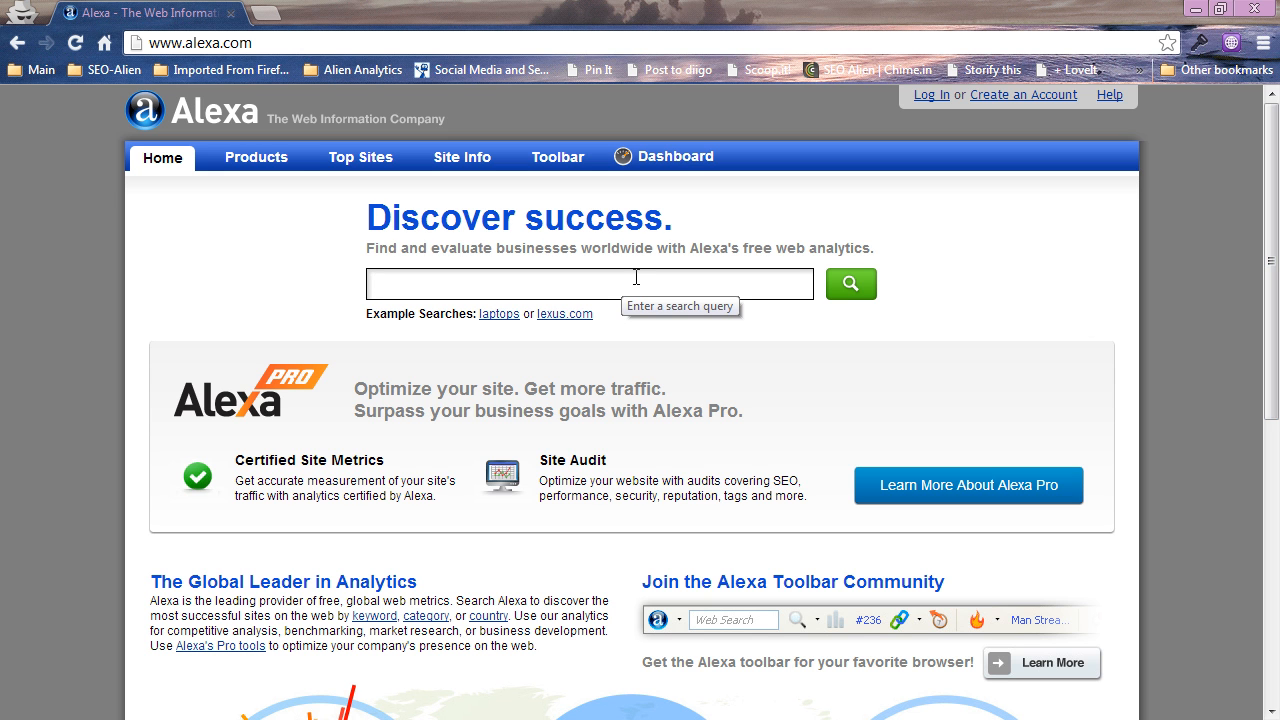
Search Alexa for facebook.com using the facebook.com suggestion.
type("Face")
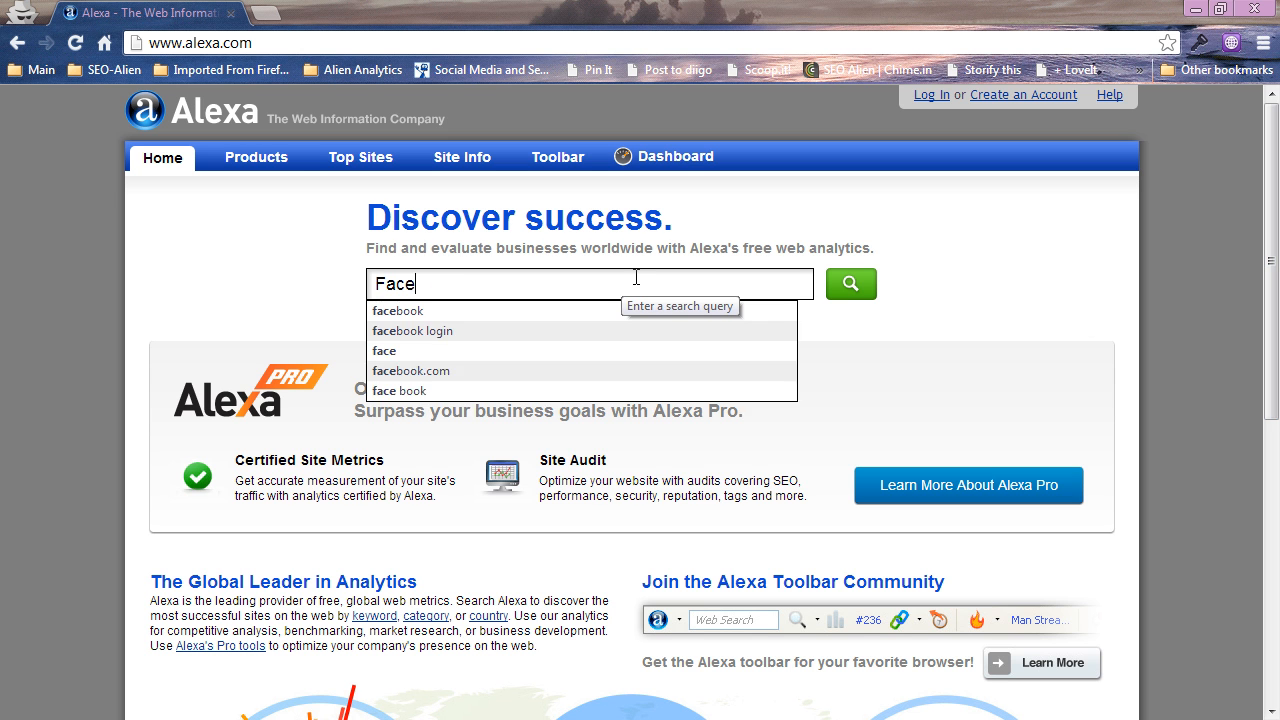
left_click(411, 370)
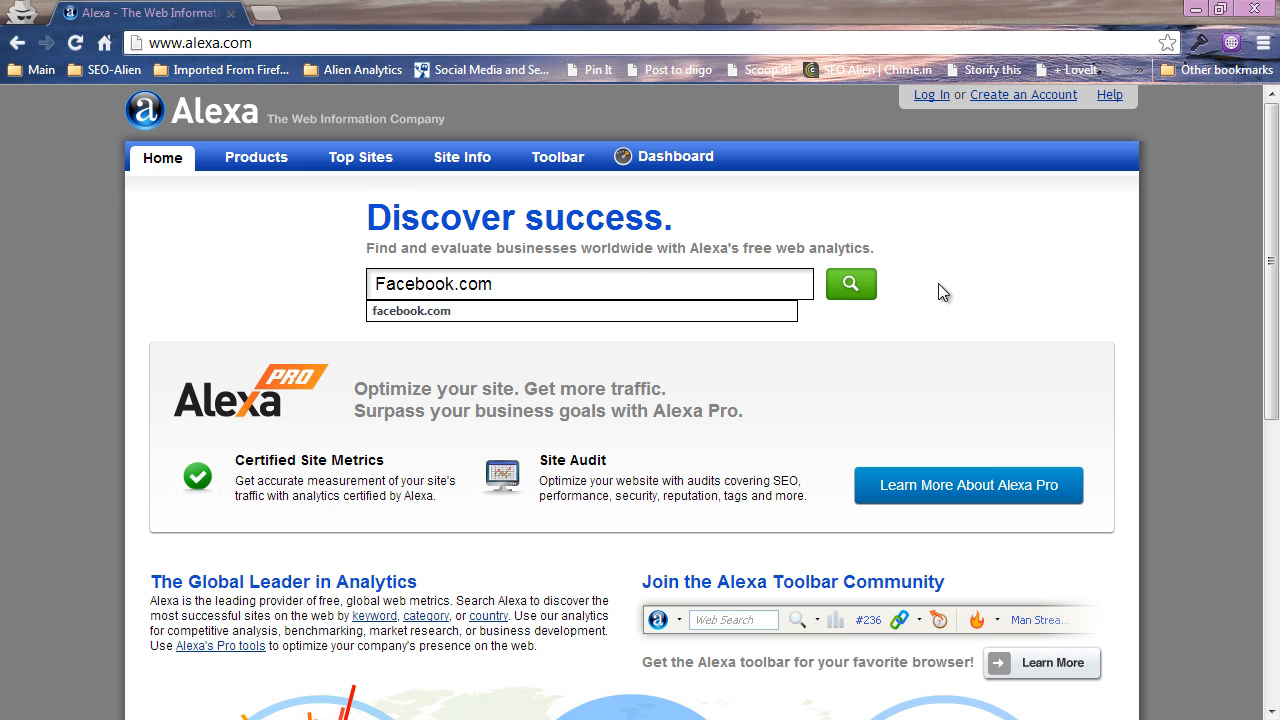
left_click(850, 284)
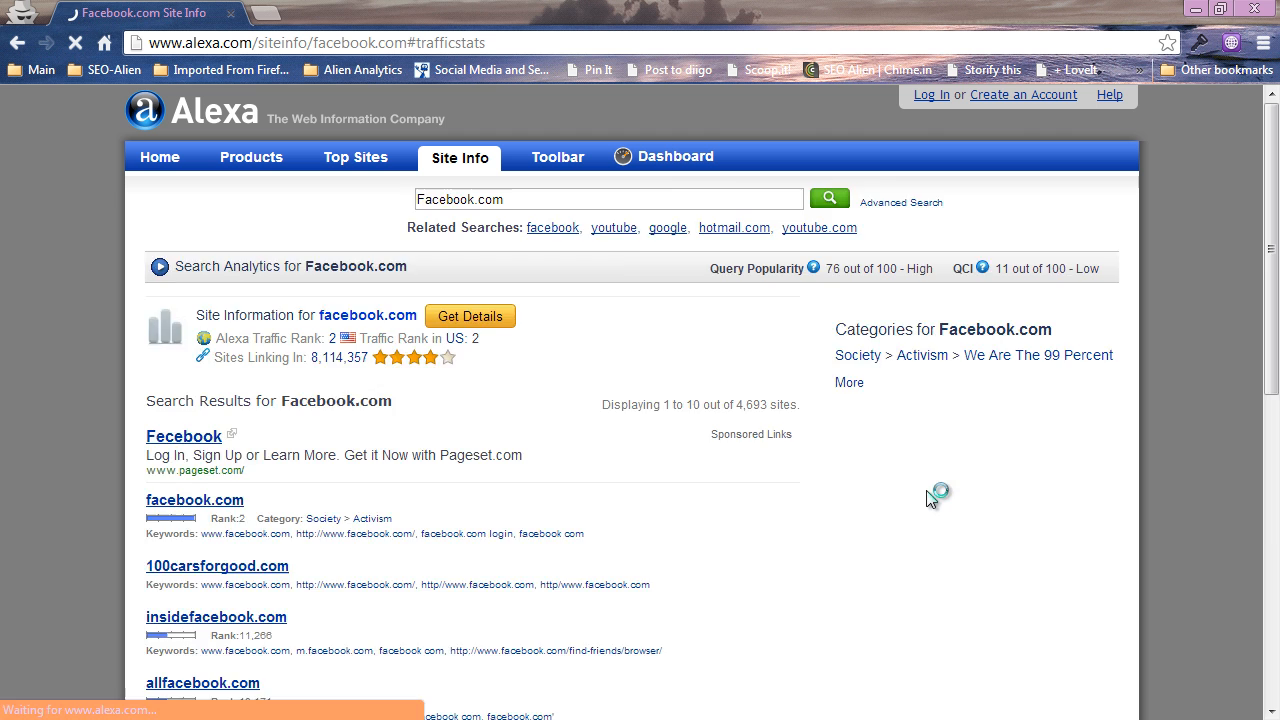
Open facebook.com's profile, scroll its Audience demographics, then return to Traffic Stats.
left_click(470, 315)
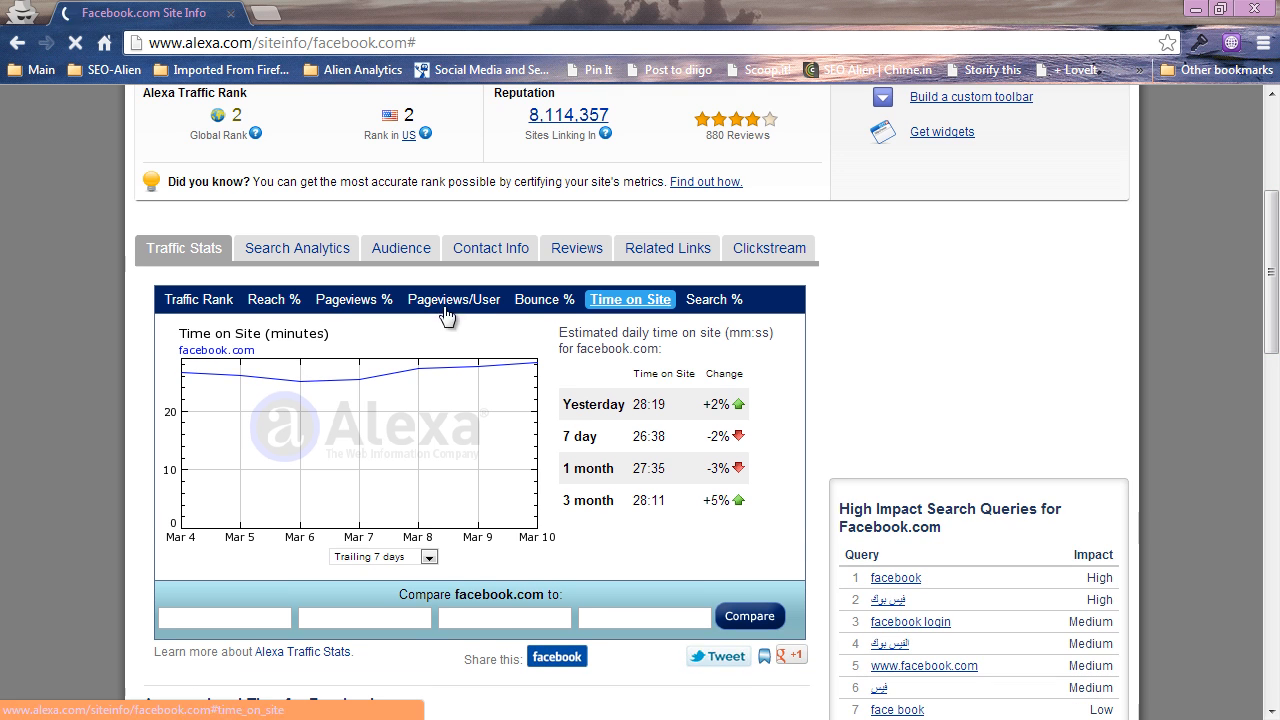
left_click(400, 247)
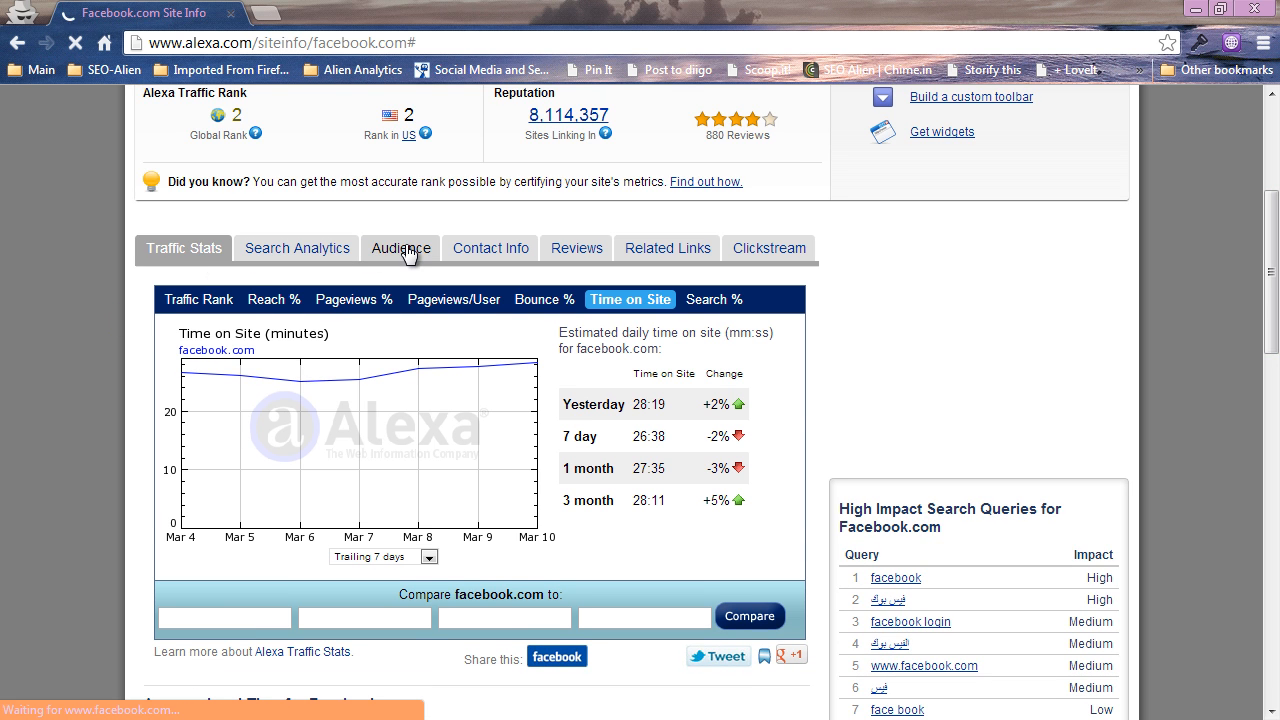
left_click(399, 248)
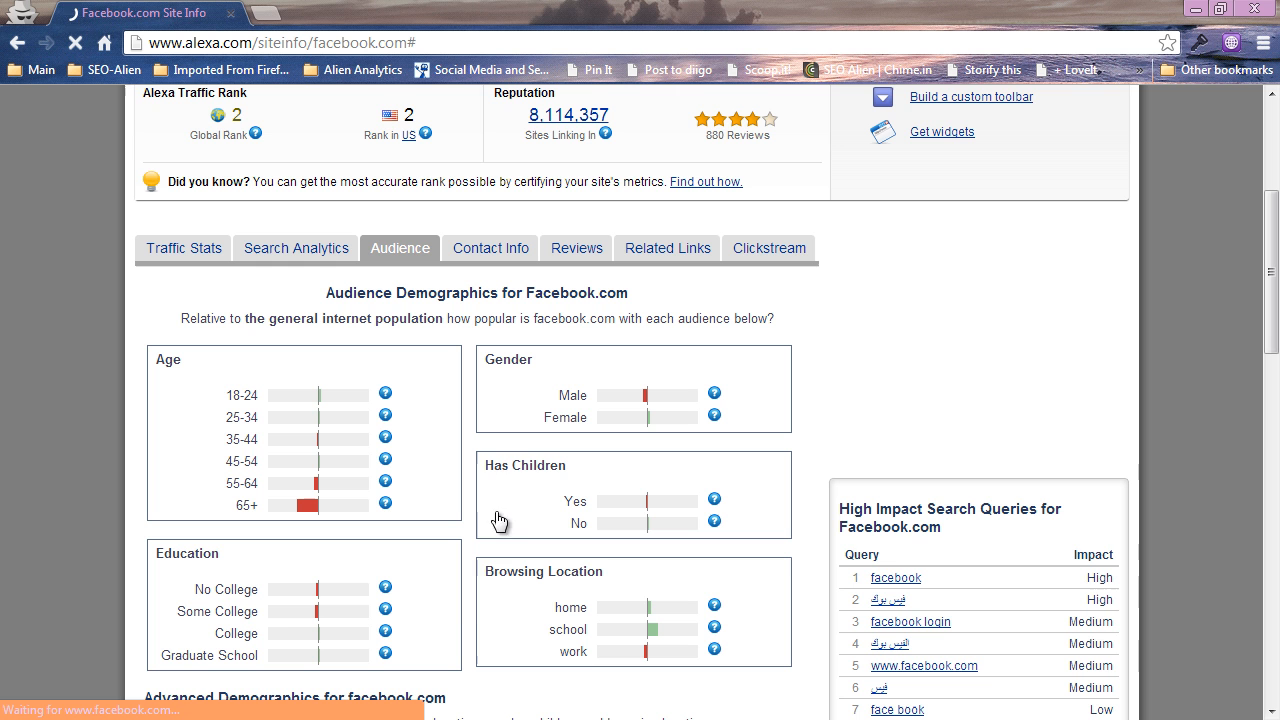
scroll("down", 3)
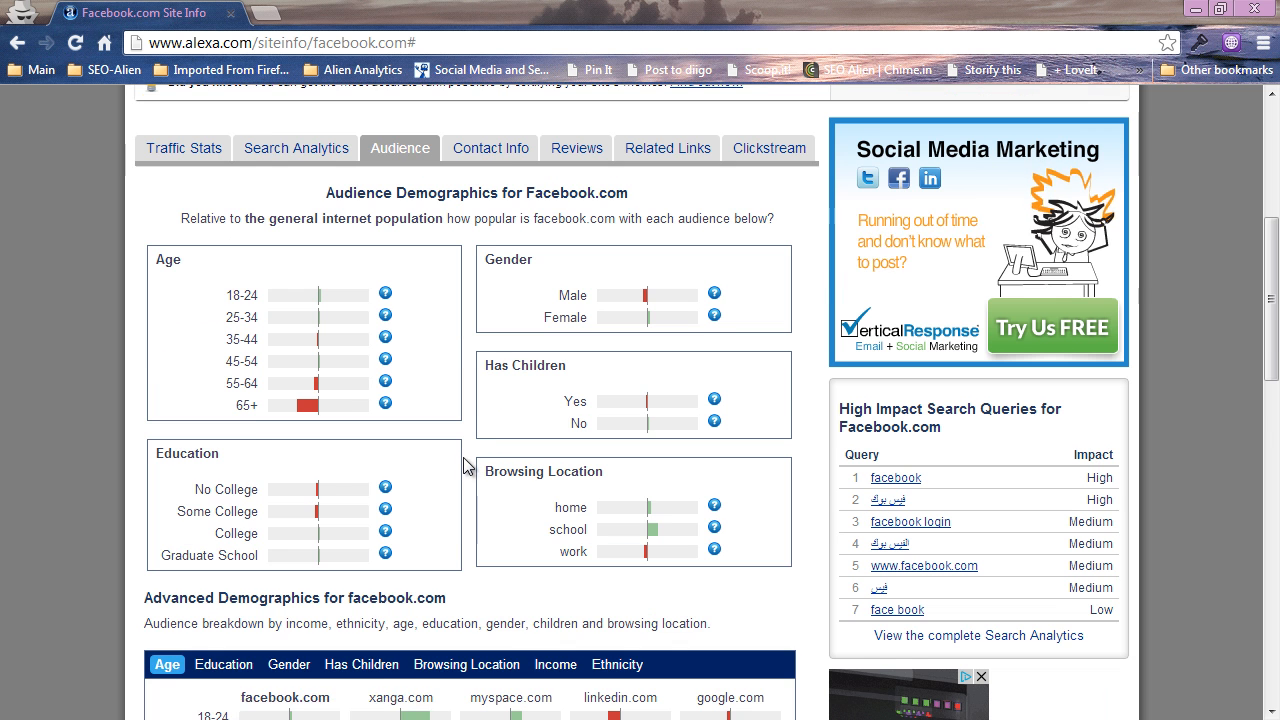
scroll("down", 3)
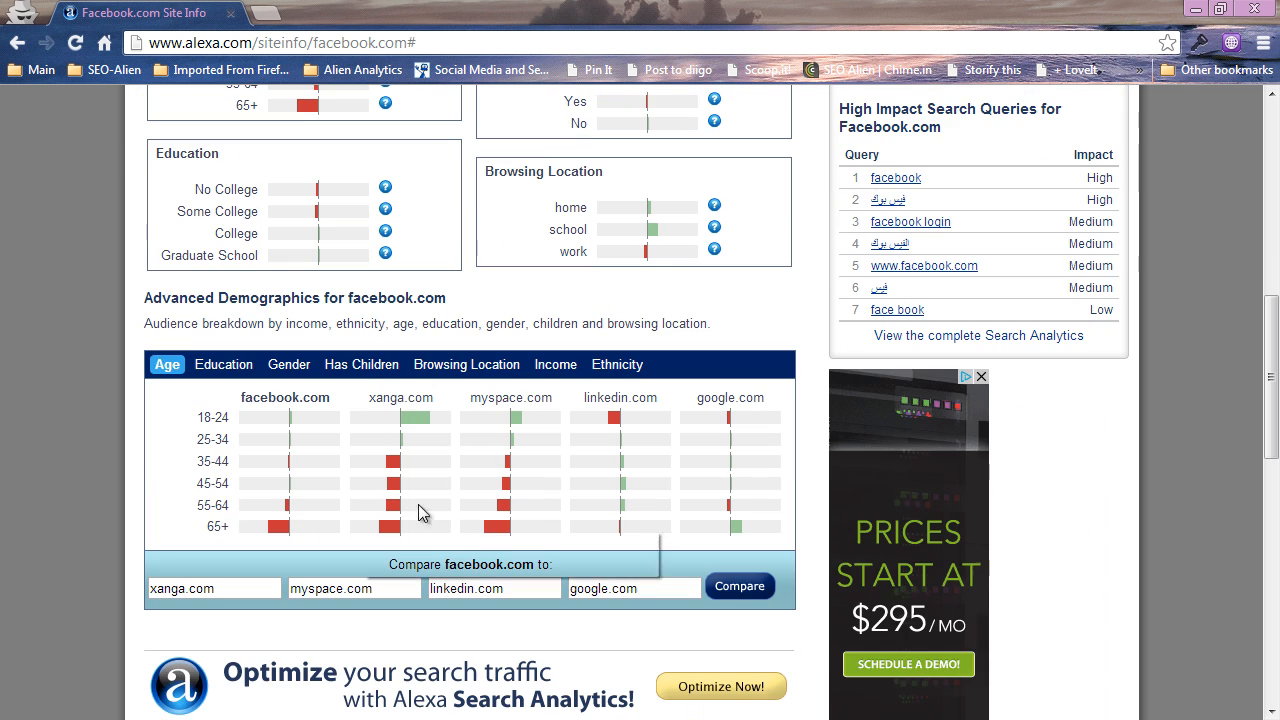
scroll("down", 3)
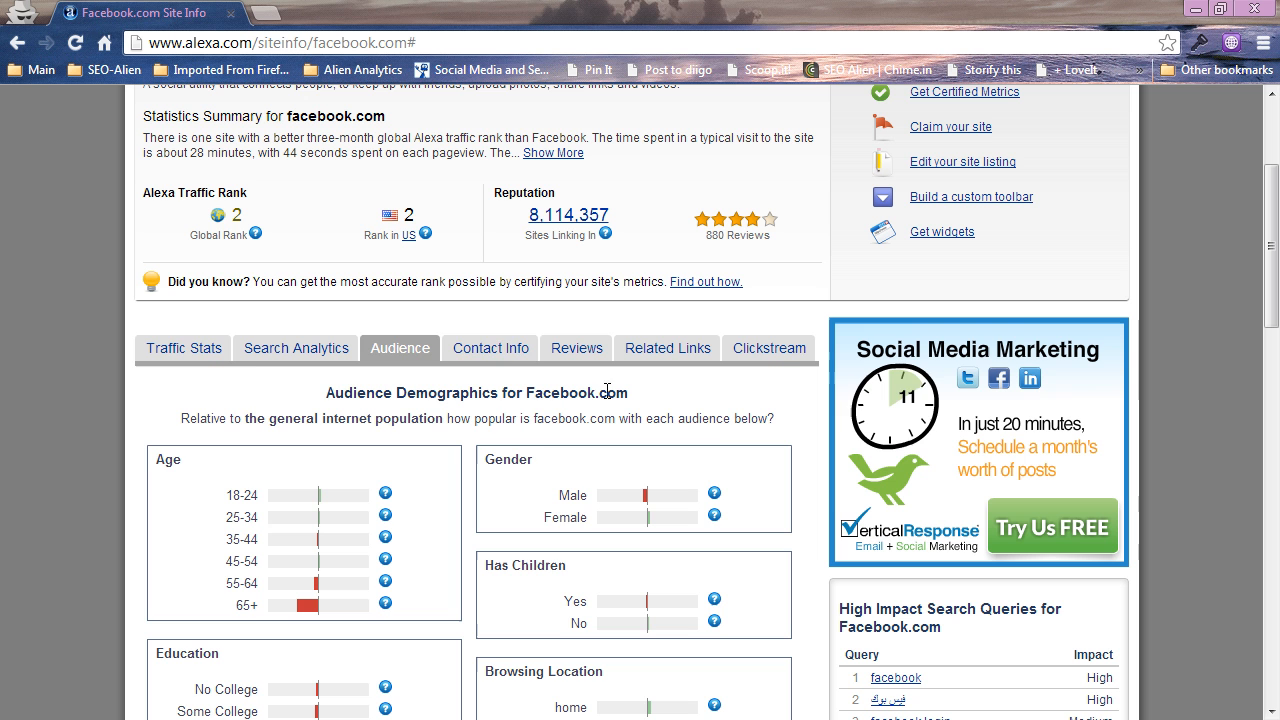
left_click(183, 347)
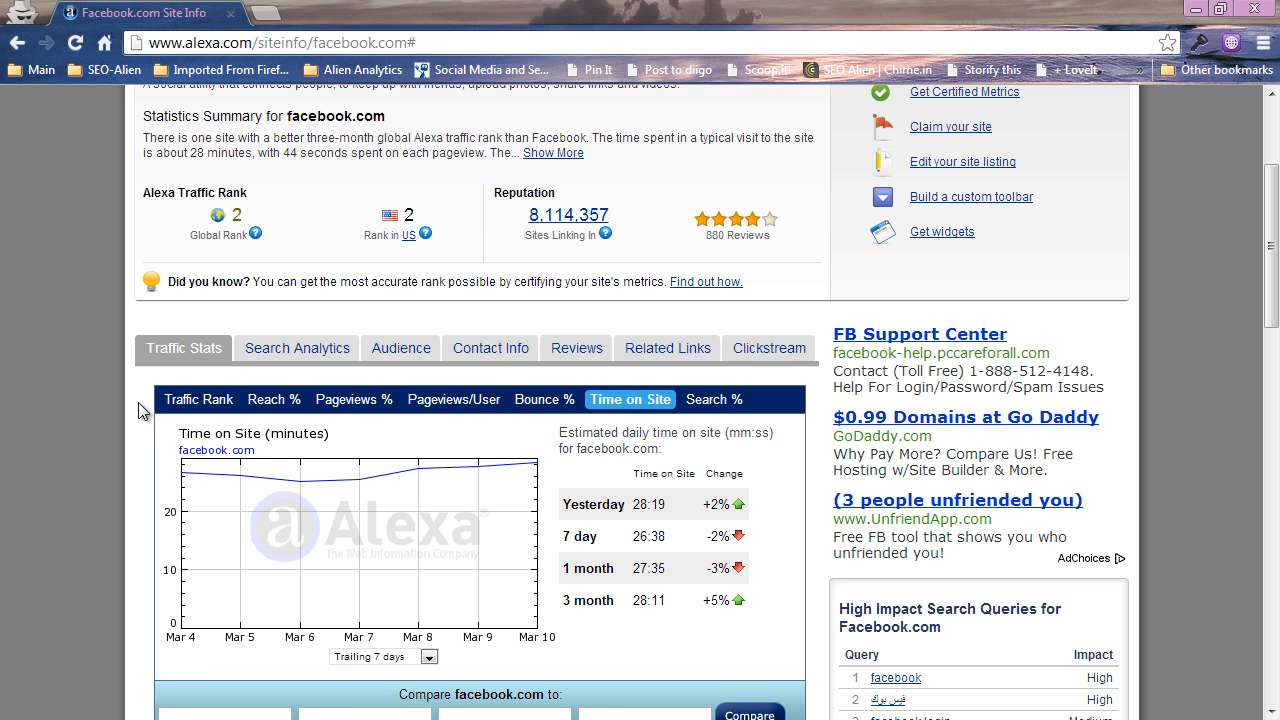
Show facebook.com's Search Analytics and scroll through its top search queries.
left_click(297, 348)
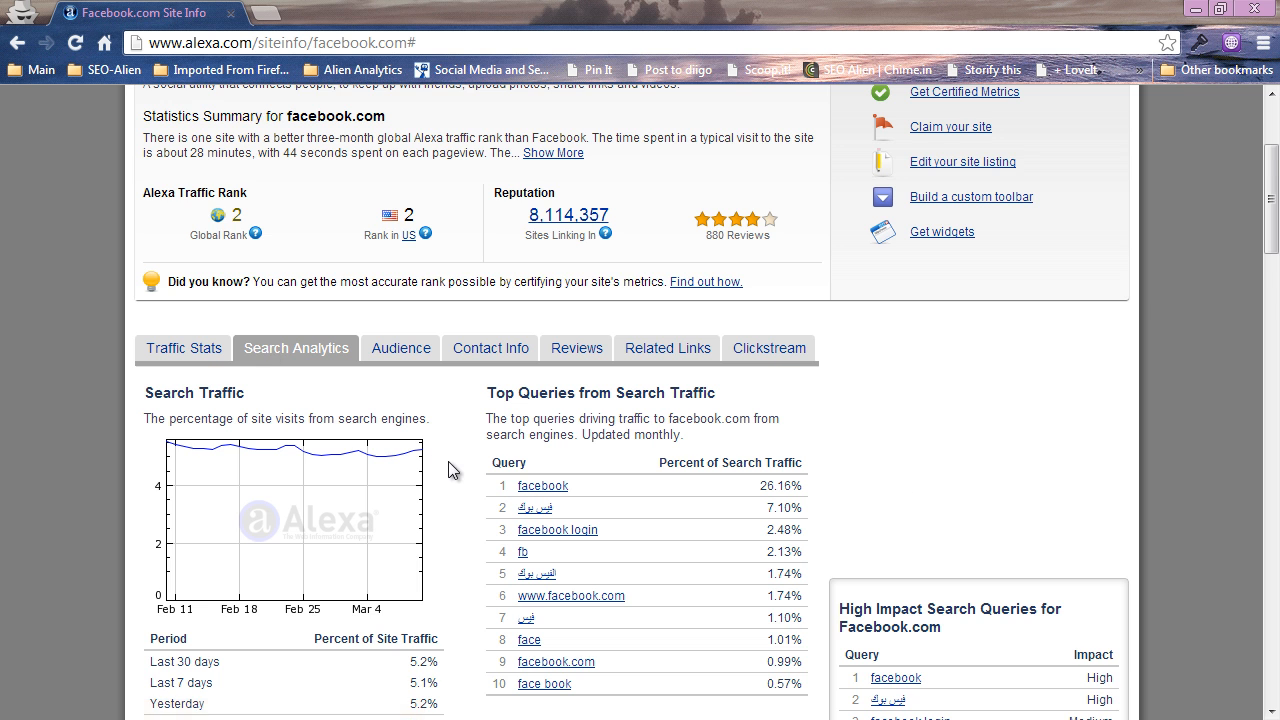
scroll("down", 3)
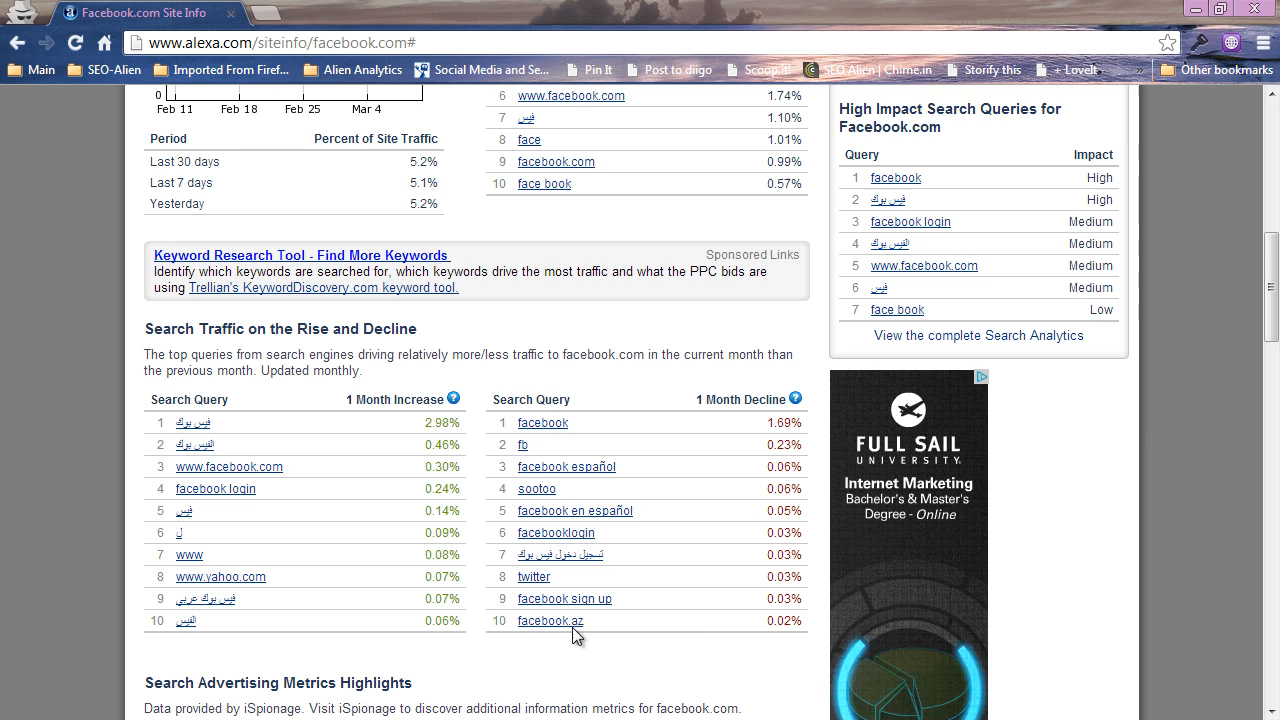
scroll("up", 3)
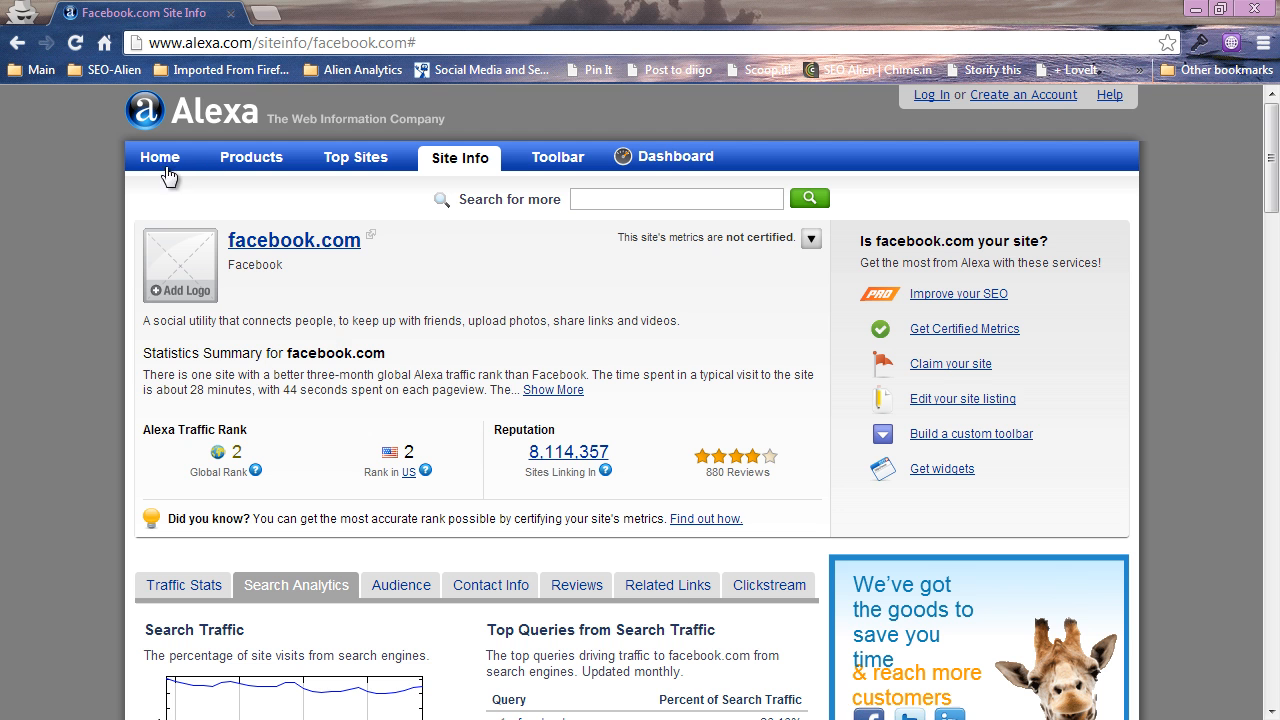
Go to the Alexa home page, type 'seo-ali' in the search box, then select it to clear it.
left_click(159, 157)
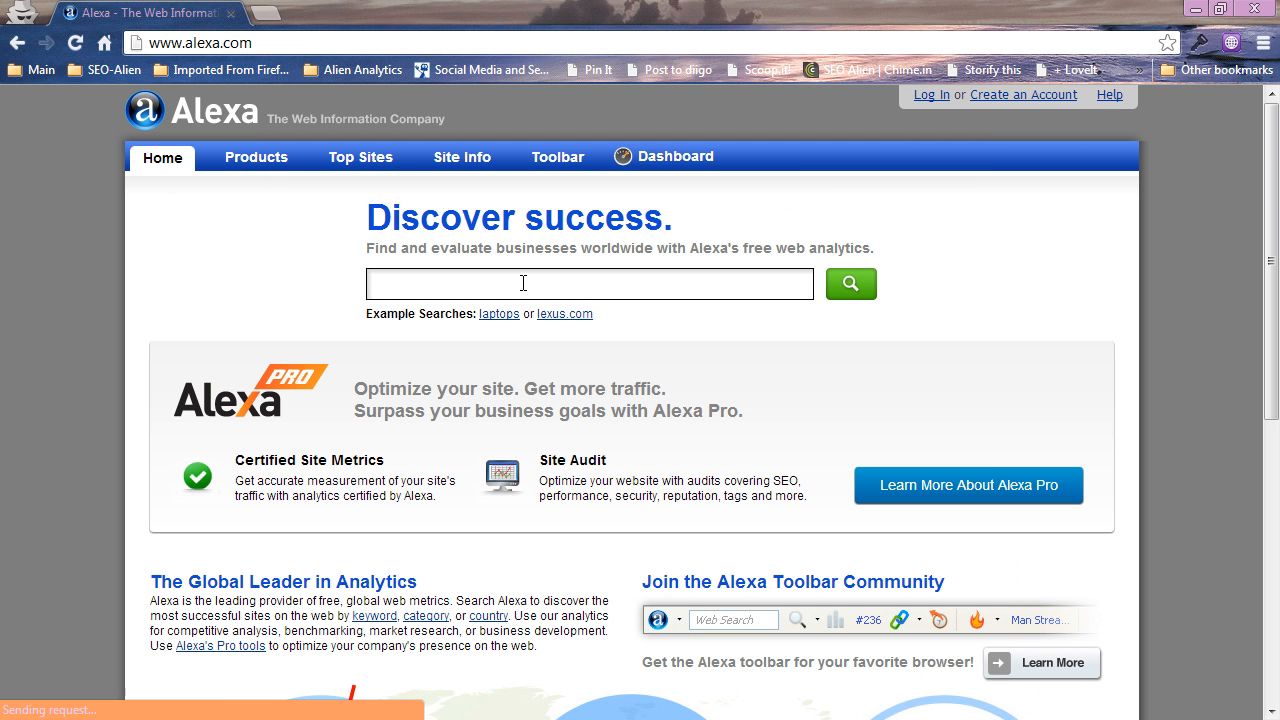
left_click(589, 284)
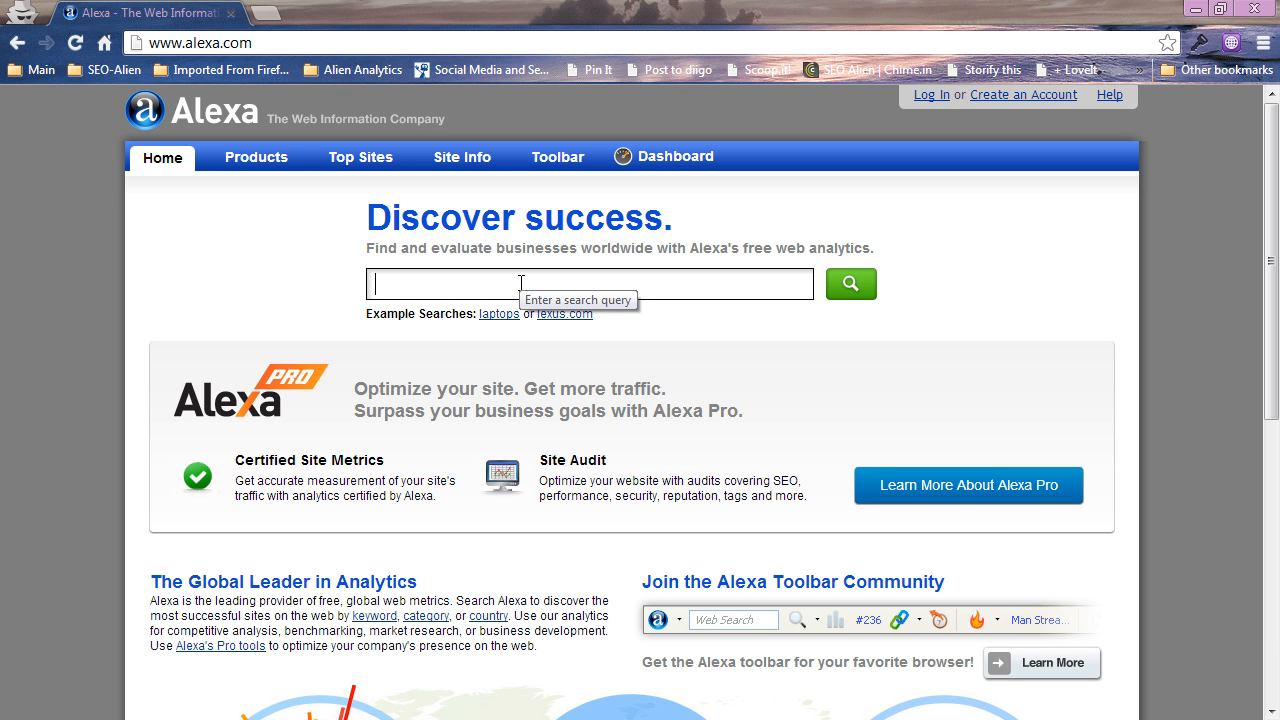
type("seo-al")
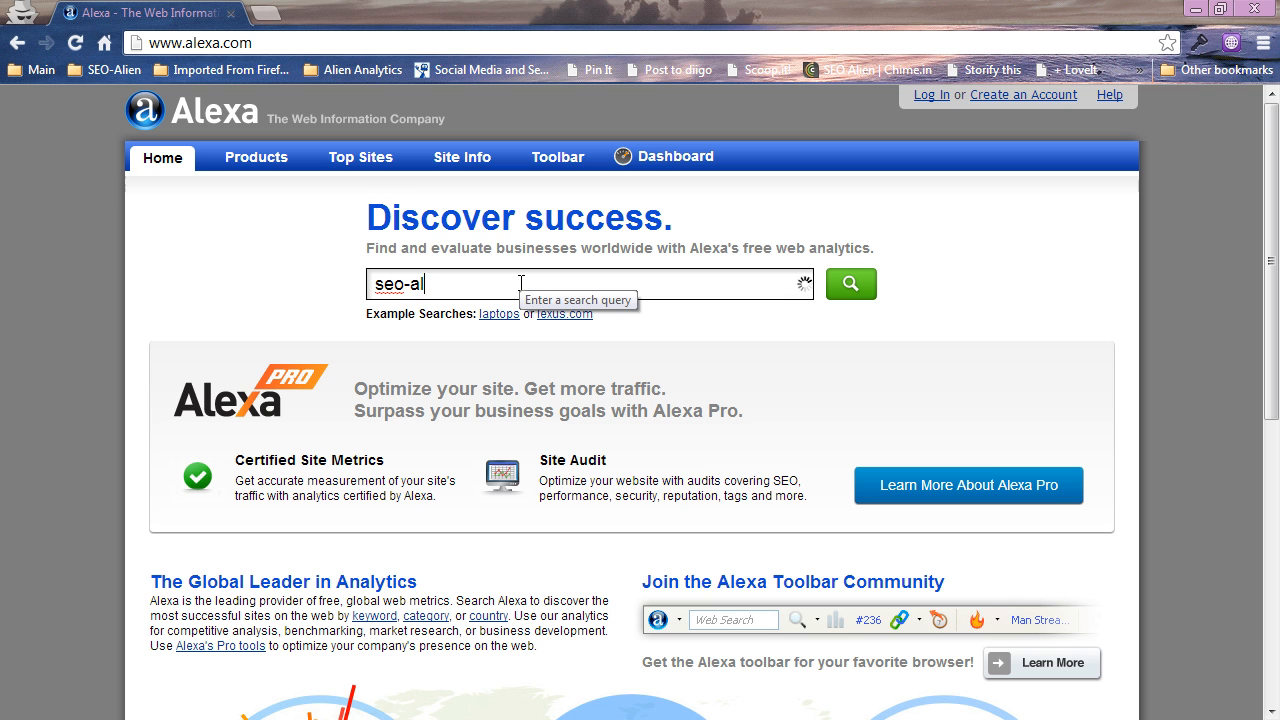
type("i")
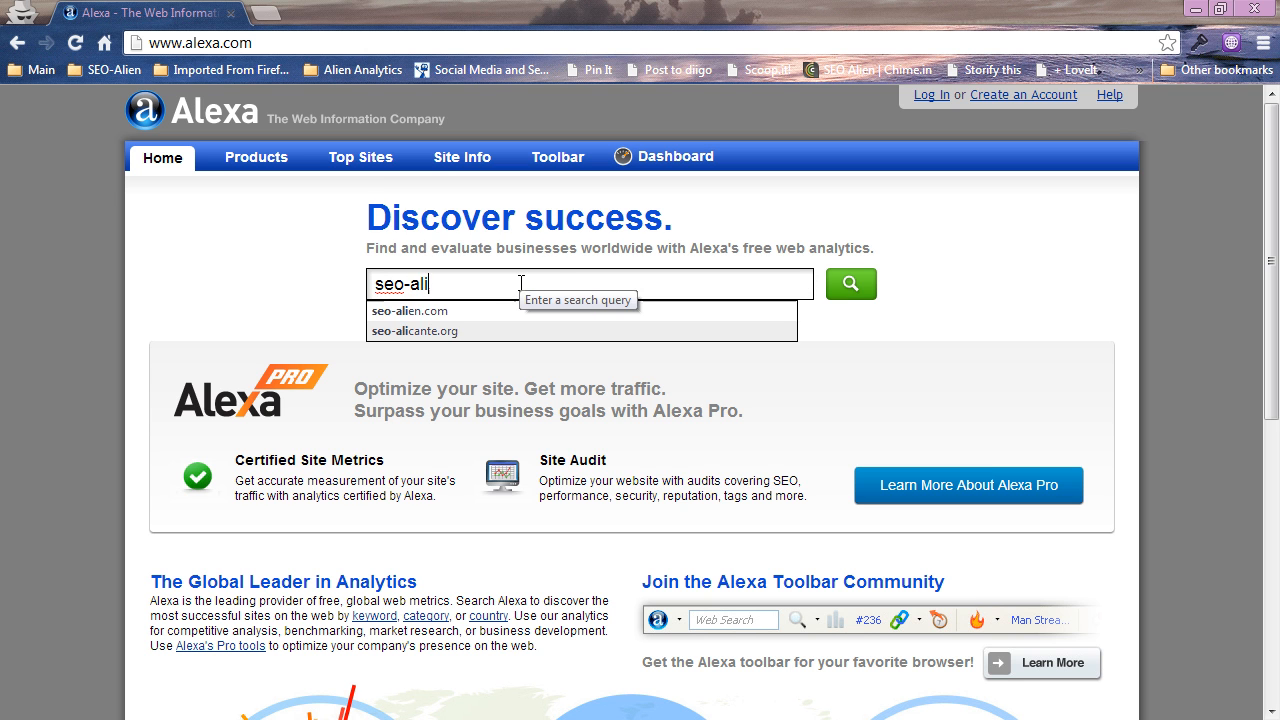
mouse_move(432, 311)
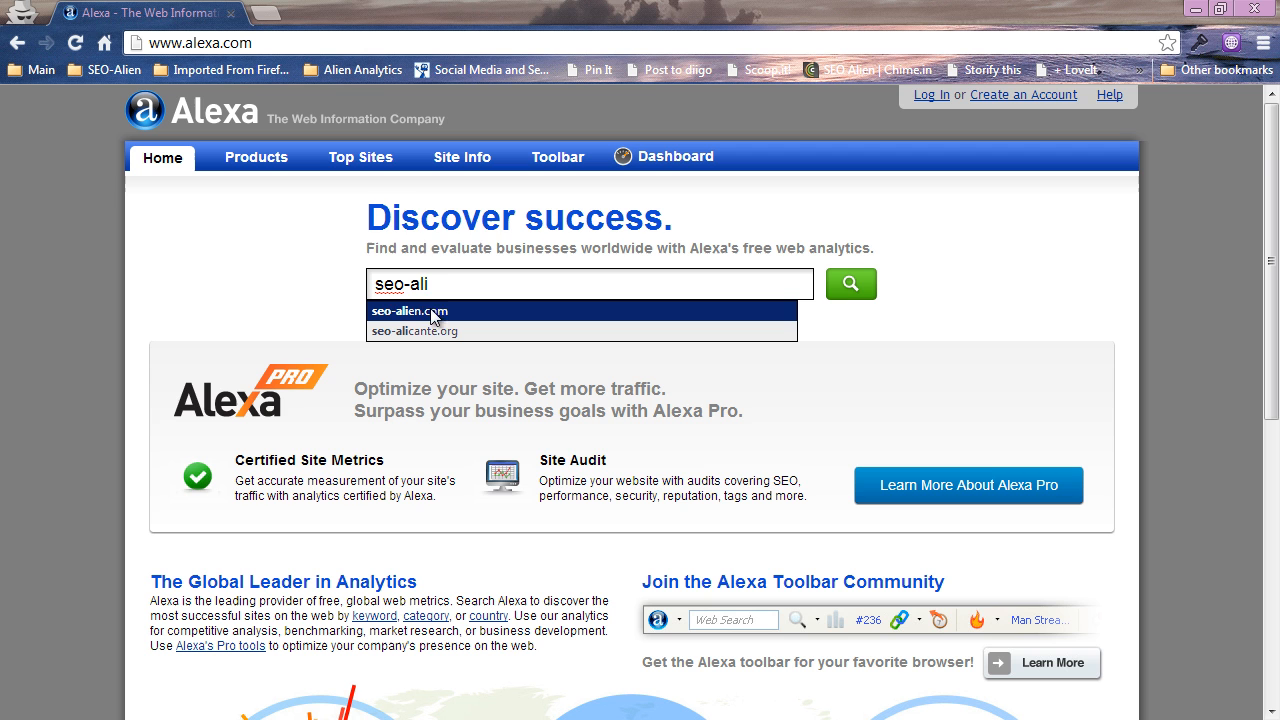
triple_click(590, 284)
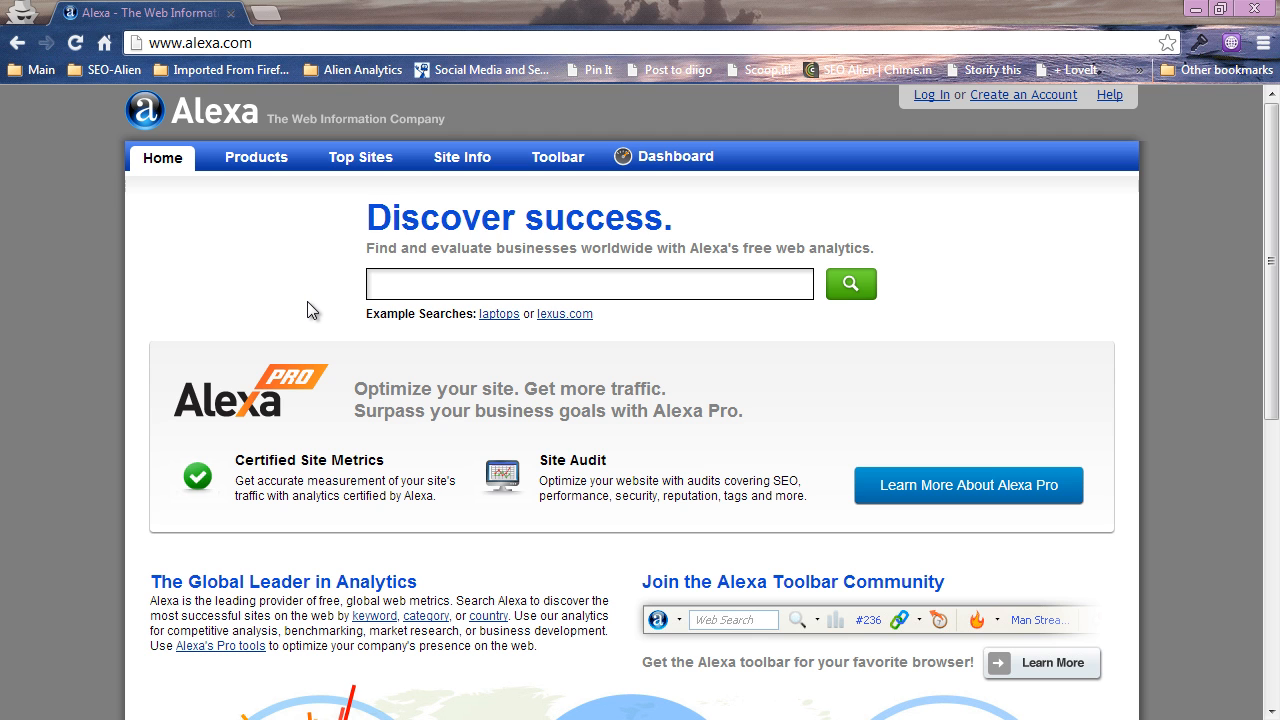
left_click(588, 284)
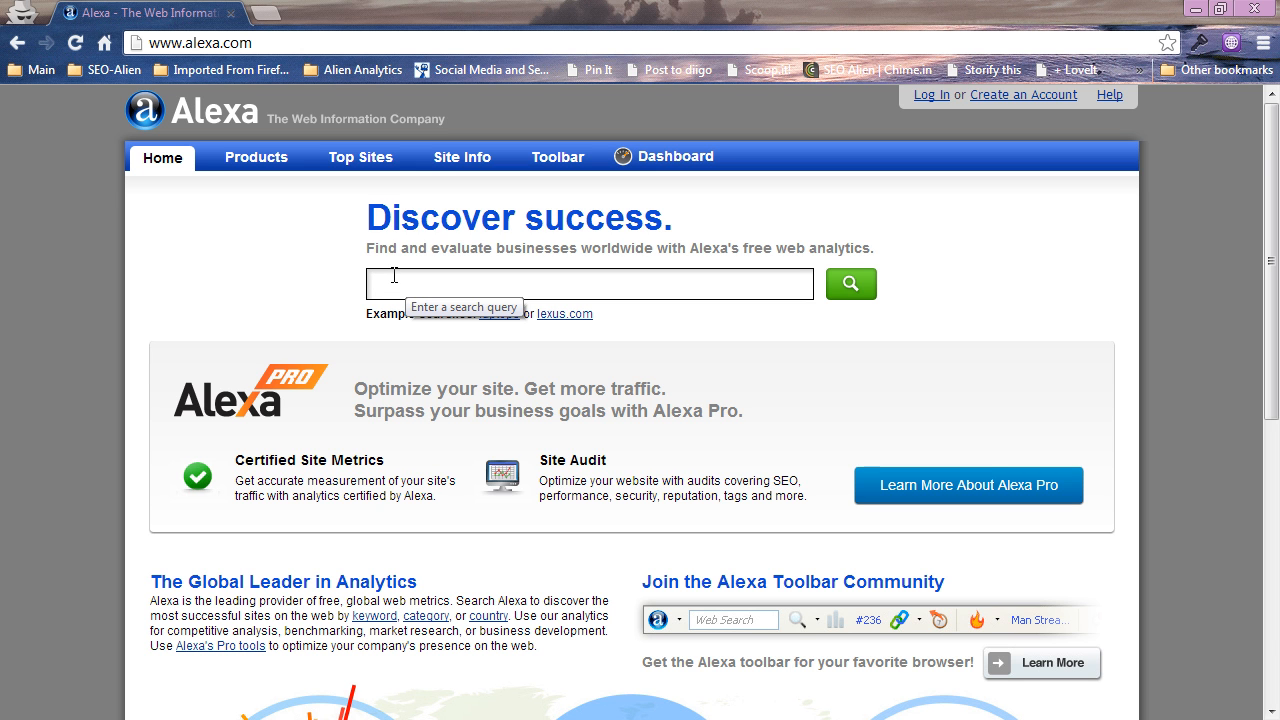
type("best")
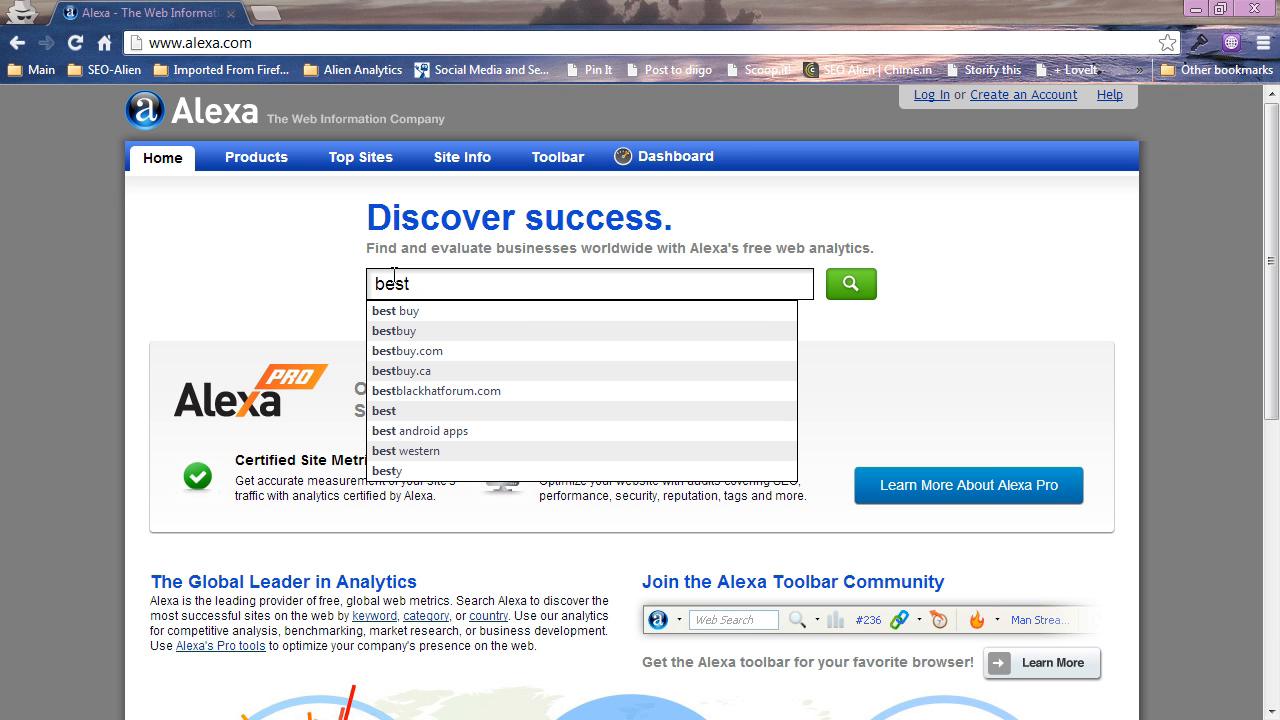
type("online")
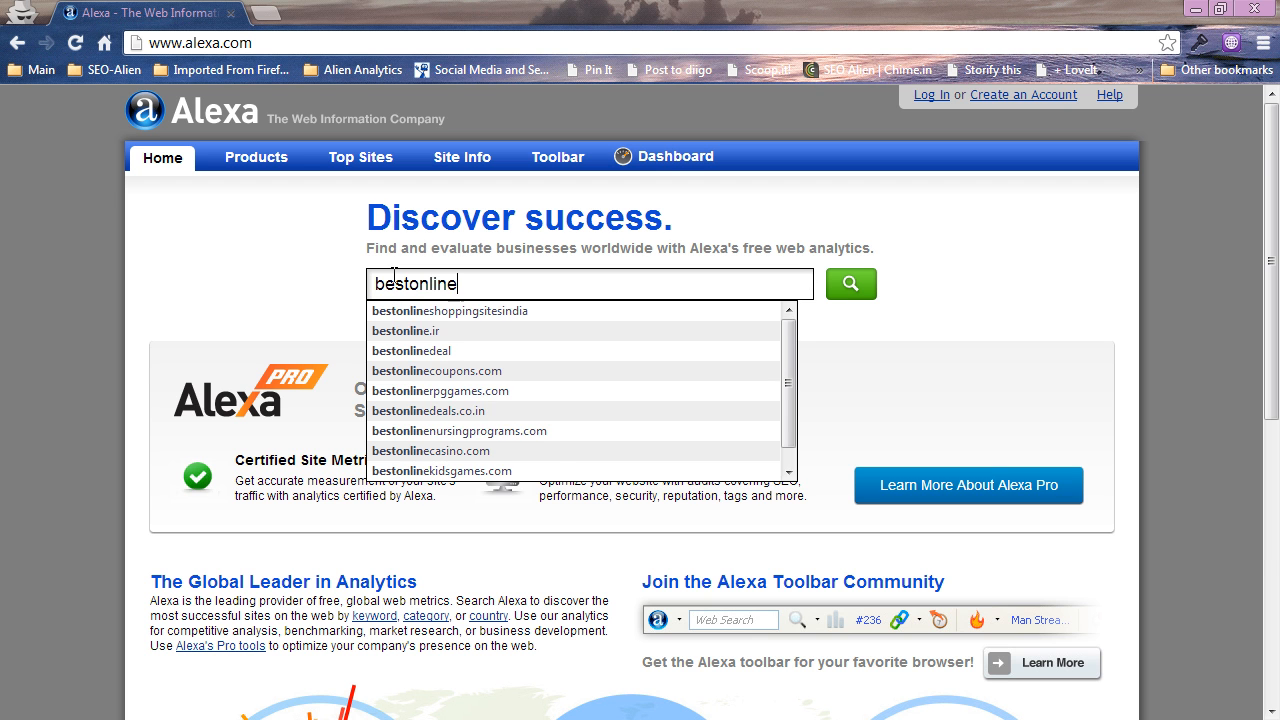
type("marketing")
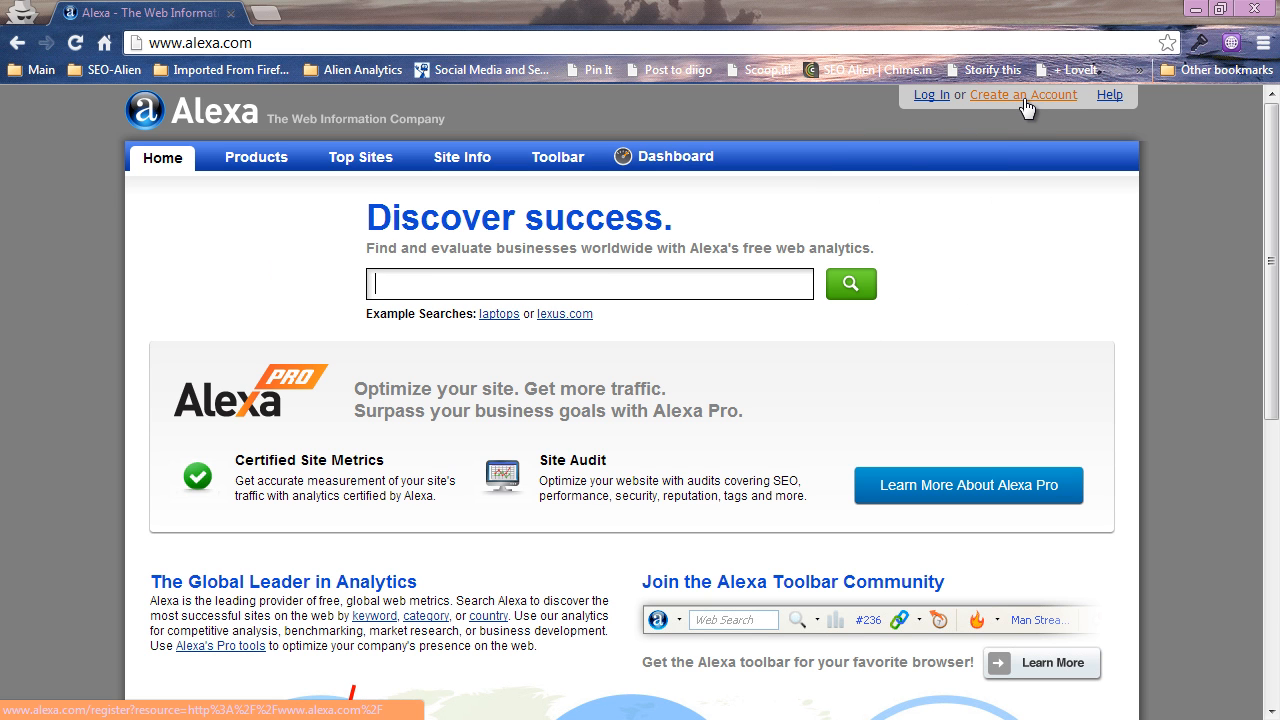
Search bestonlinemarketingwebinar.com, open Get Details, and choose 'Claim your site'.
left_click(1022, 94)
type("bestonlinemarketingwebinar.com")
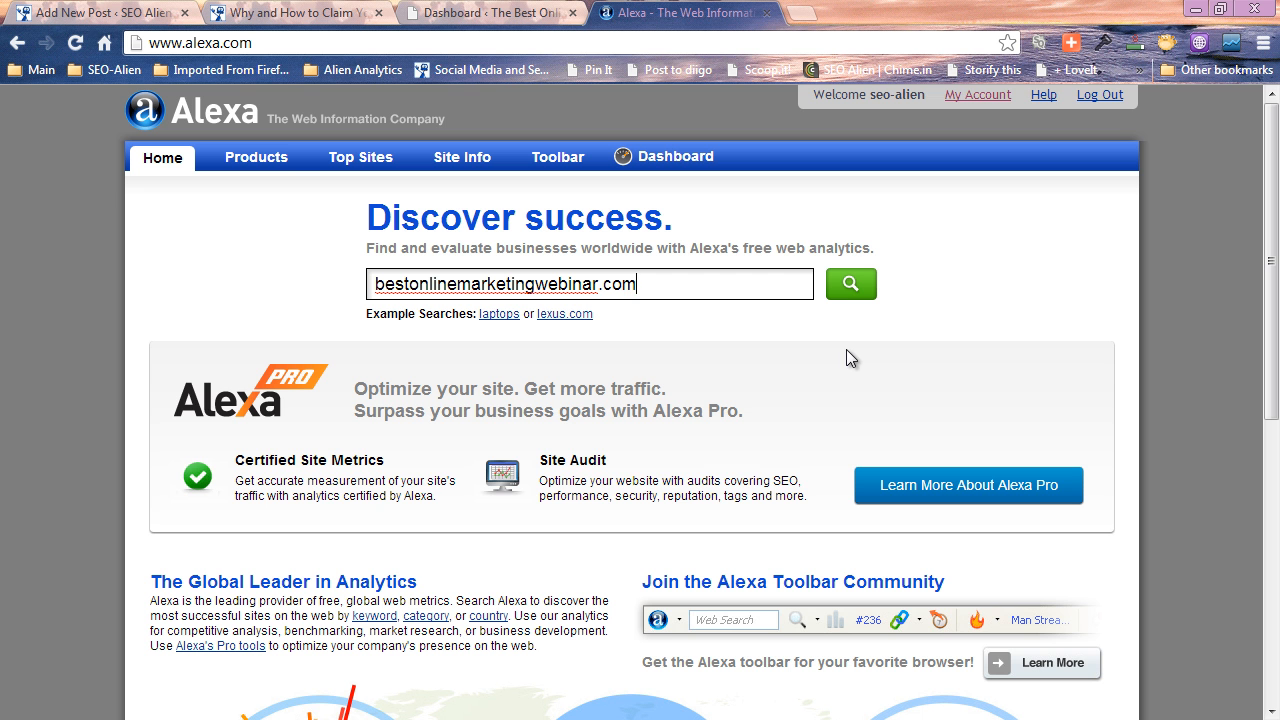
mouse_move(850, 284)
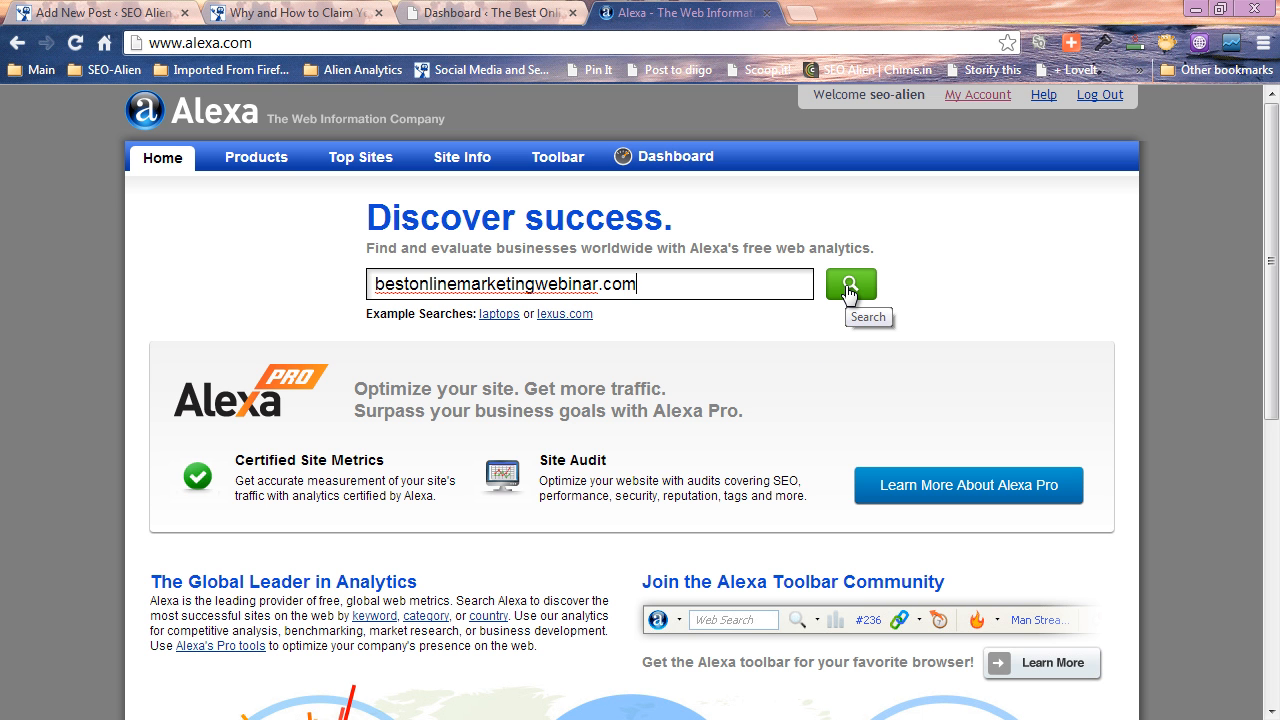
left_click(849, 284)
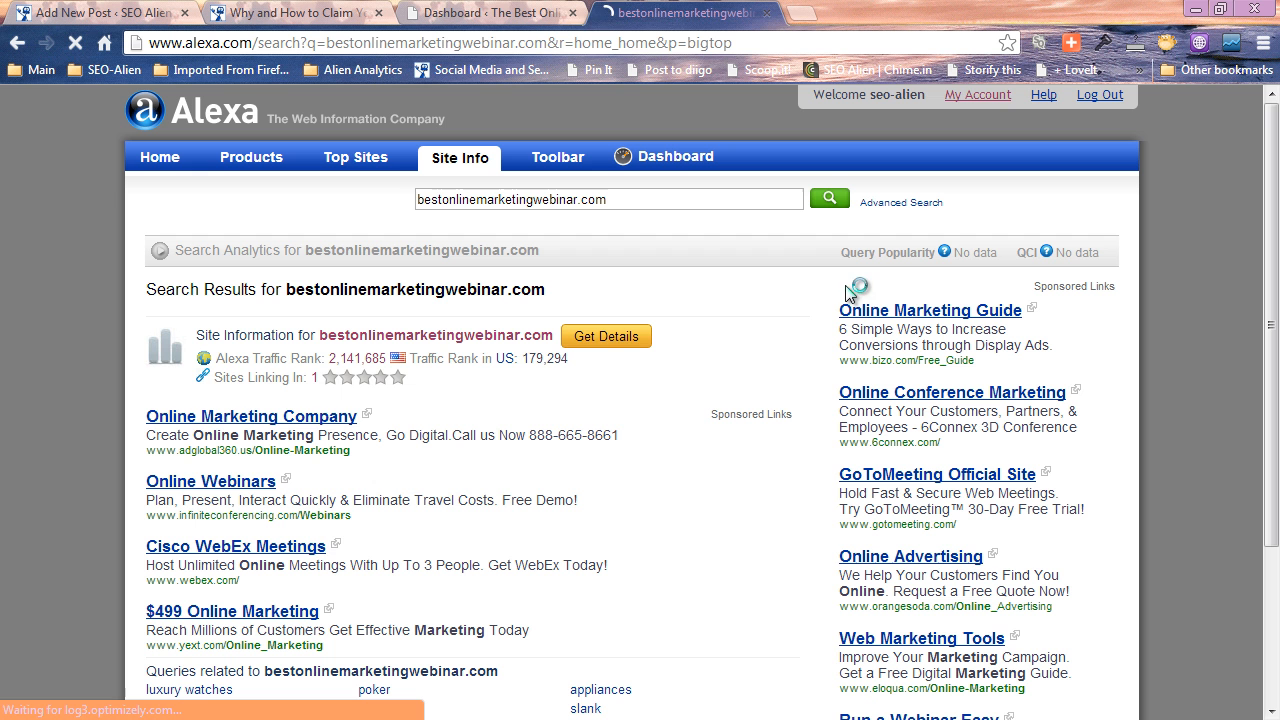
left_click(606, 335)
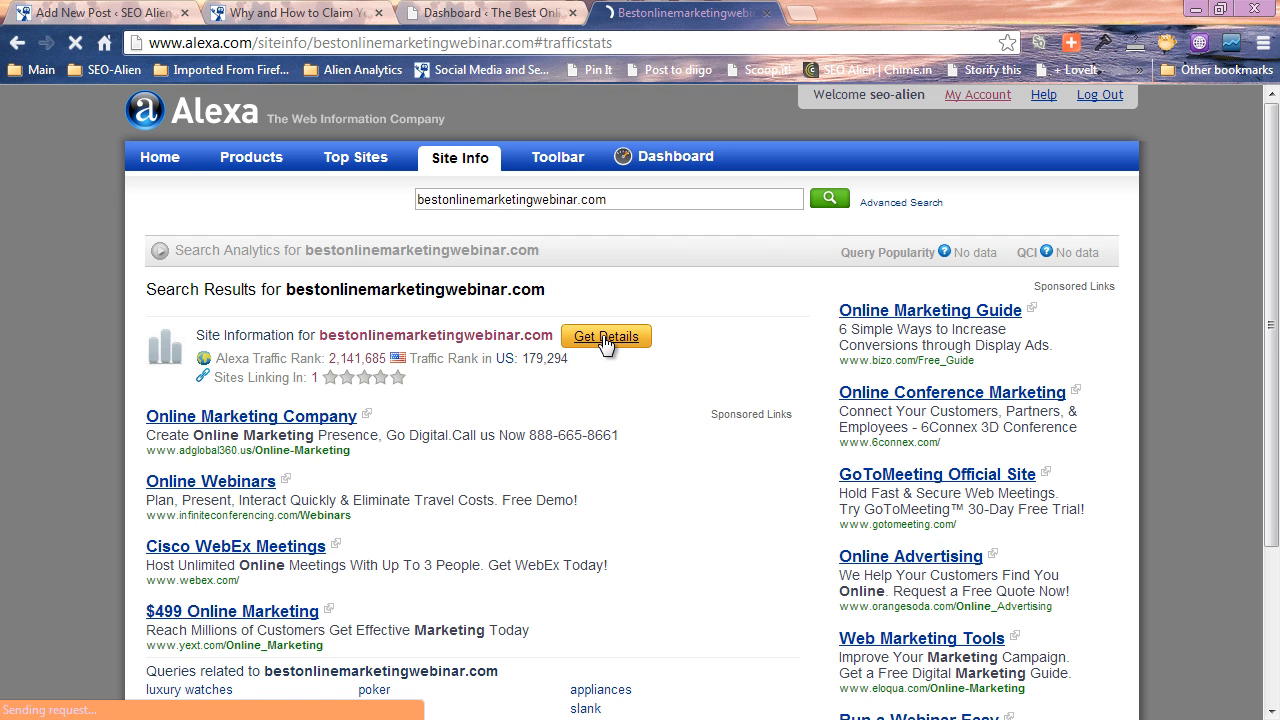
left_click(606, 335)
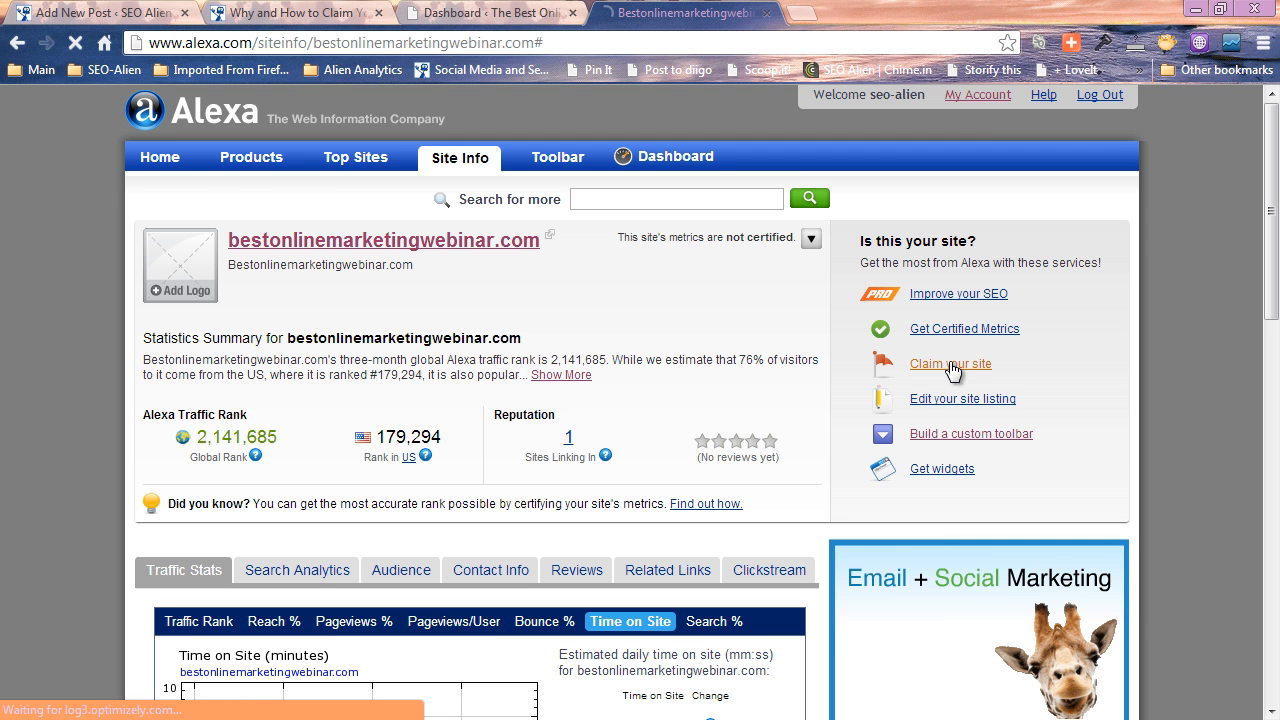
left_click(949, 363)
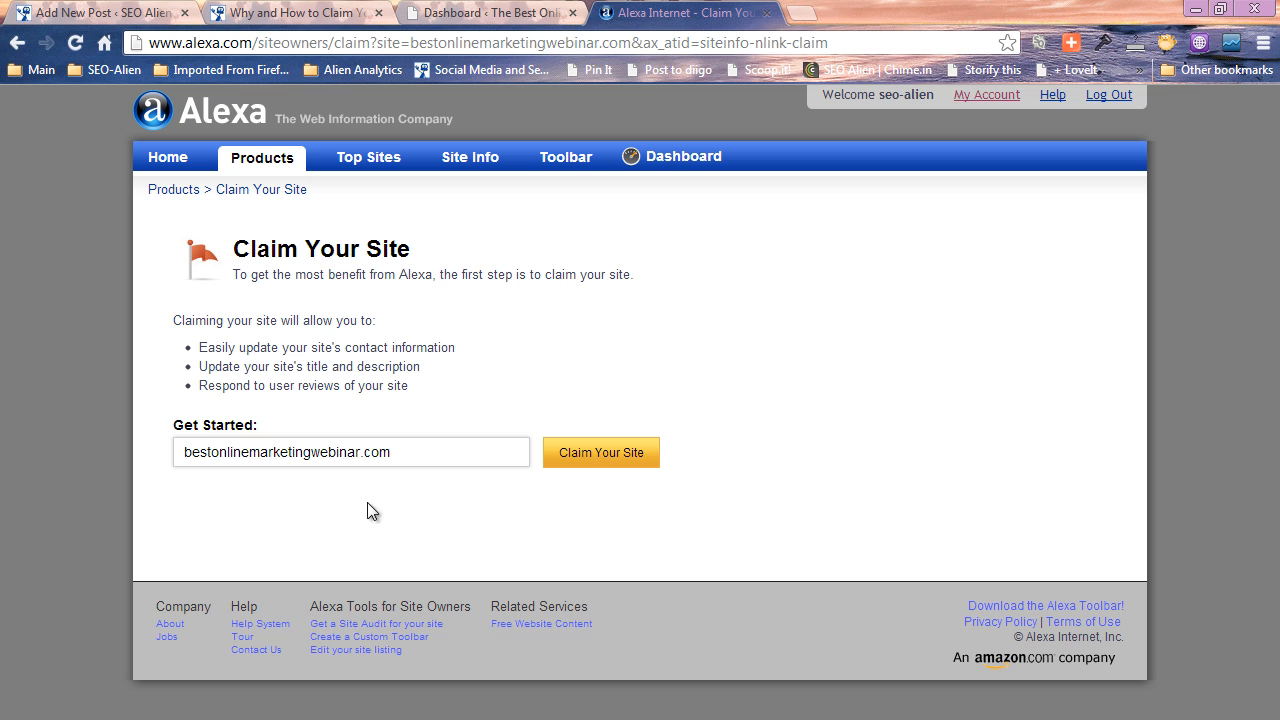
mouse_move(610, 460)
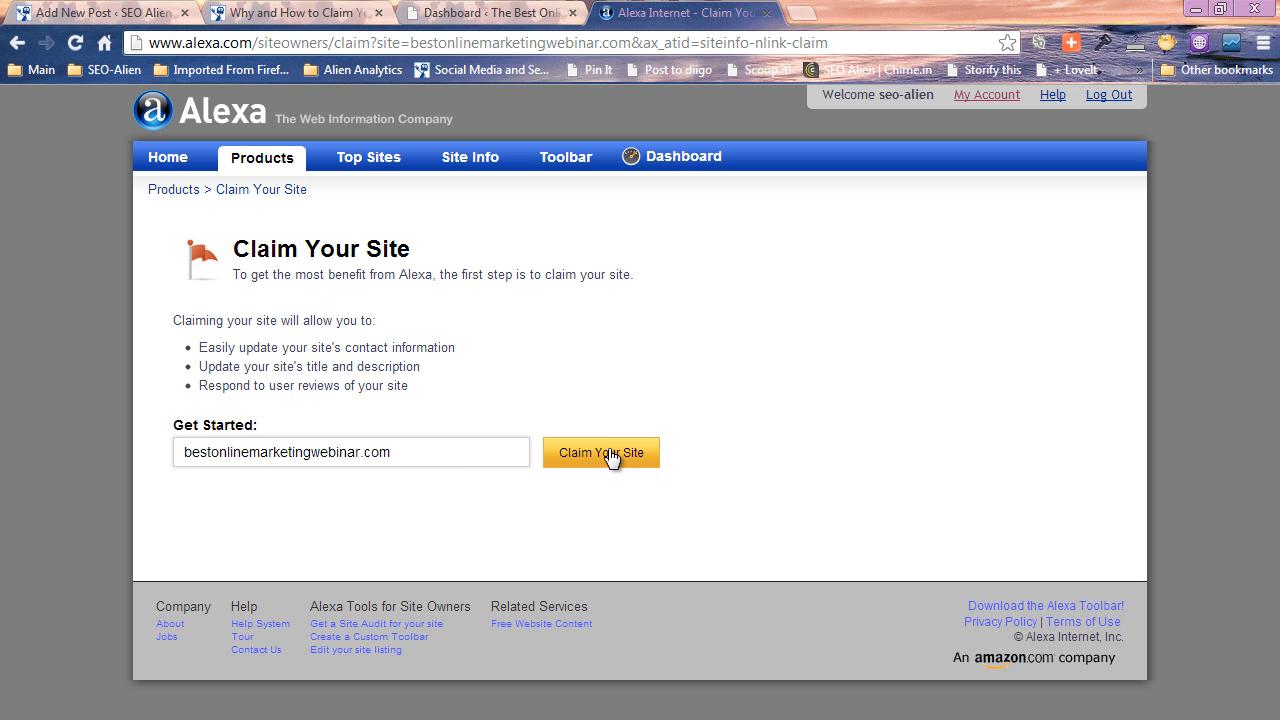
Submit the domain for claiming and sign up for the free Intro plan.
left_click(601, 452)
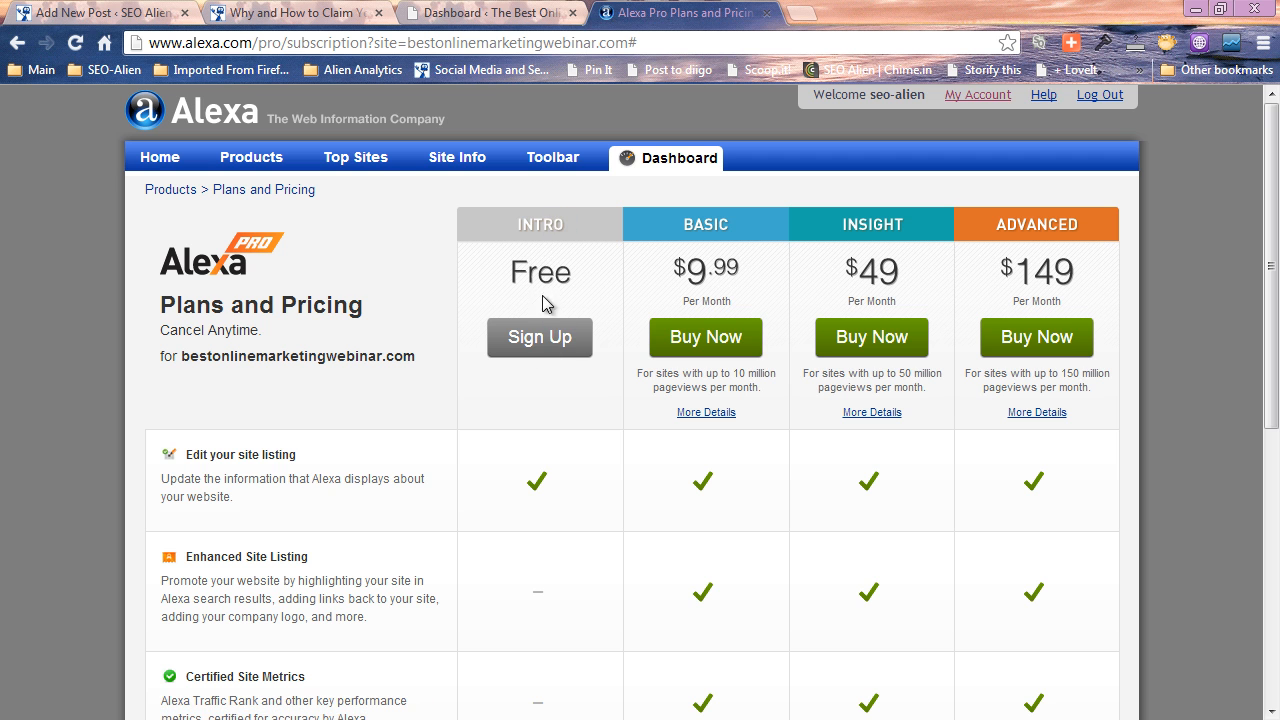
mouse_move(460, 290)
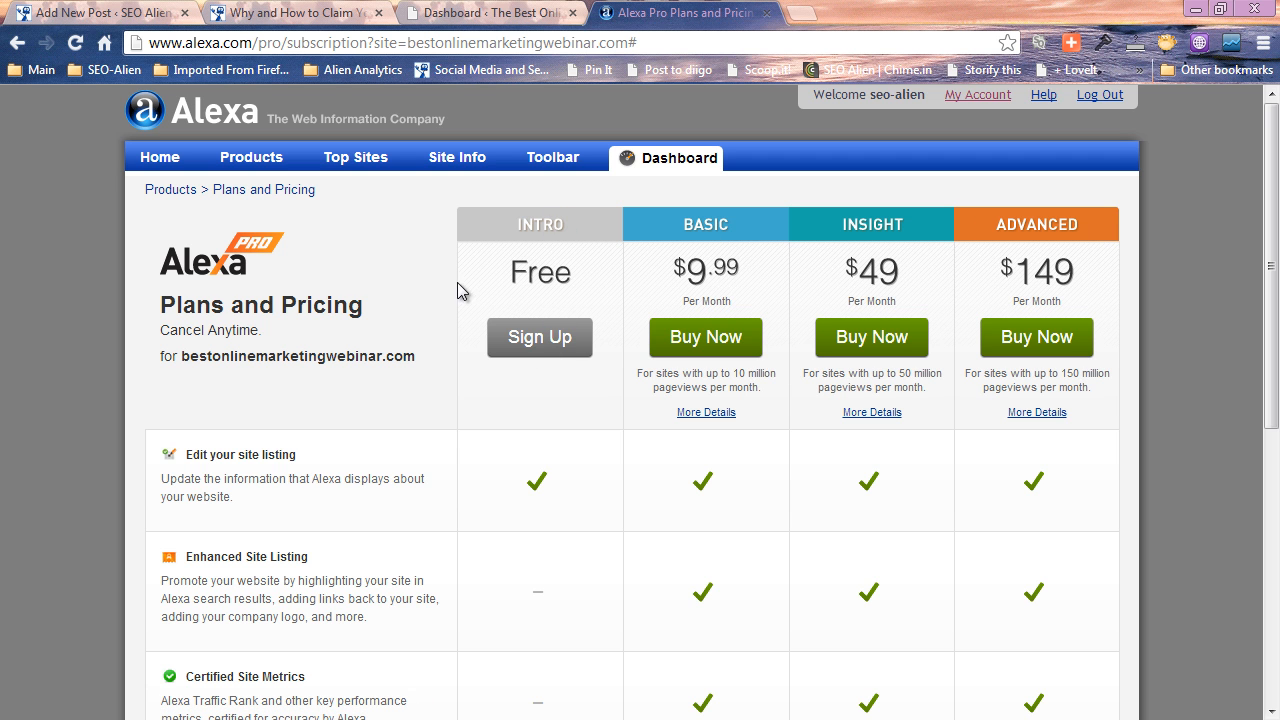
mouse_move(560, 238)
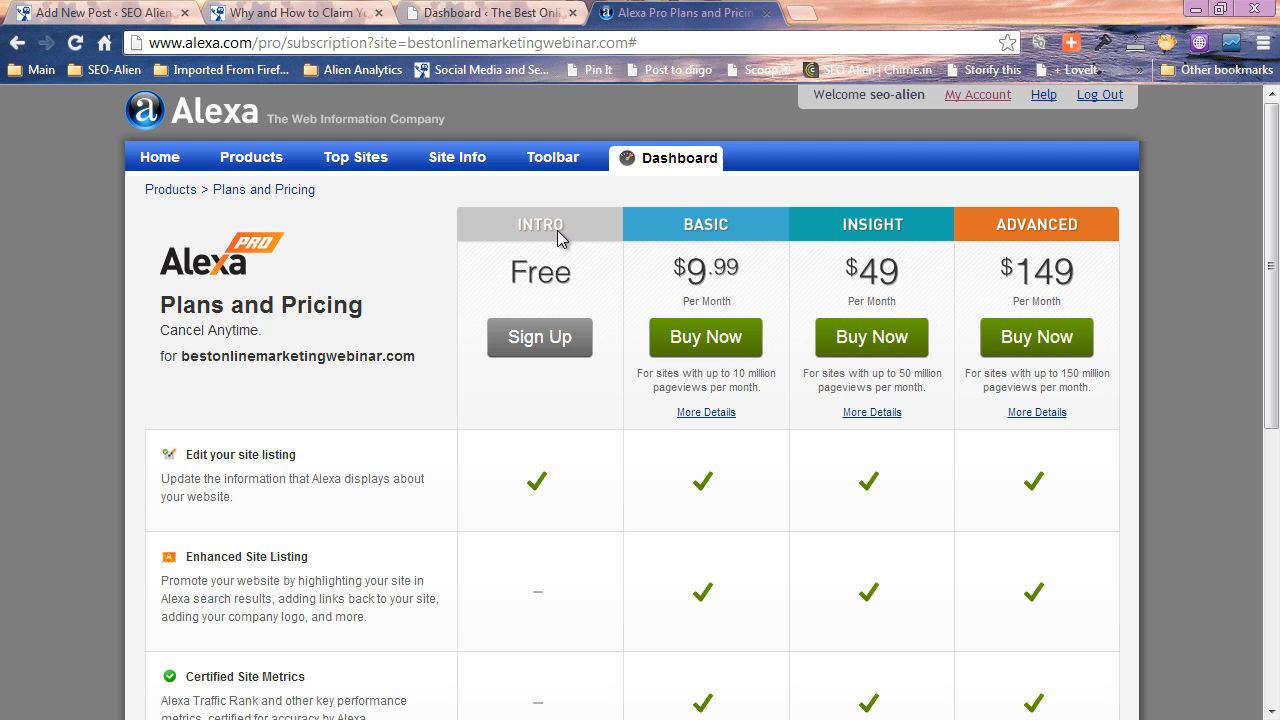
mouse_move(103, 287)
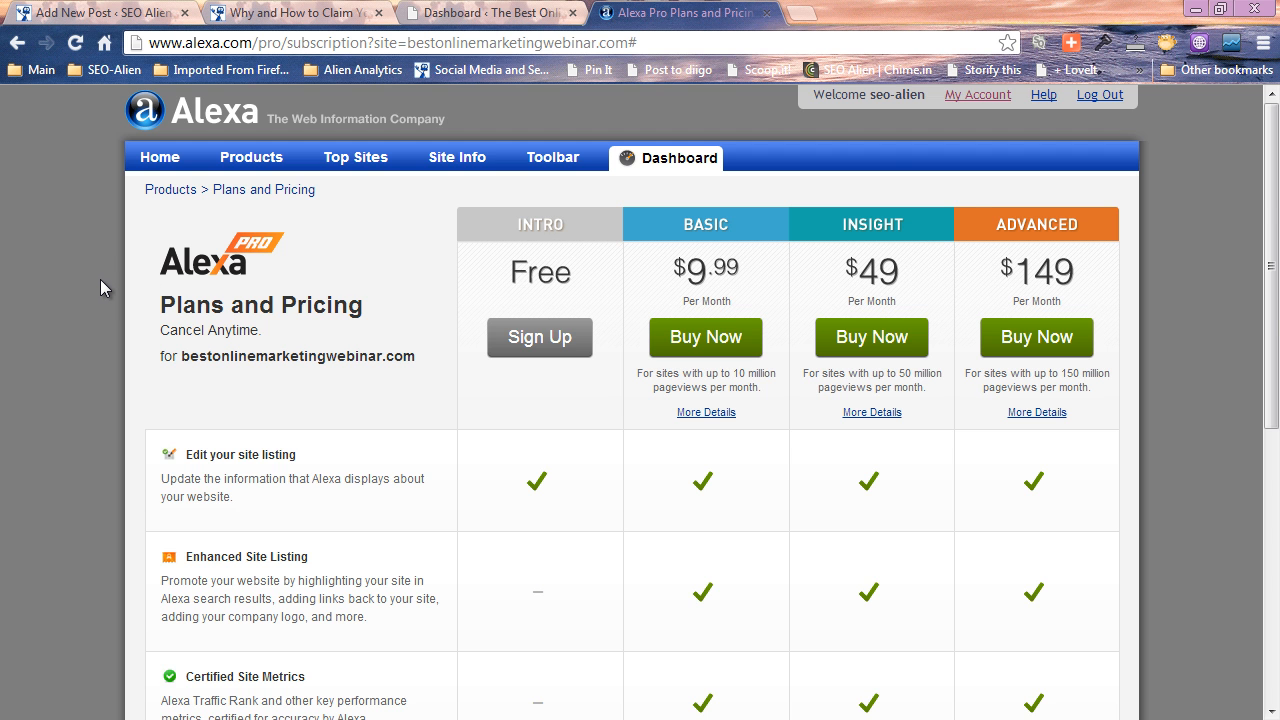
scroll("down", 3)
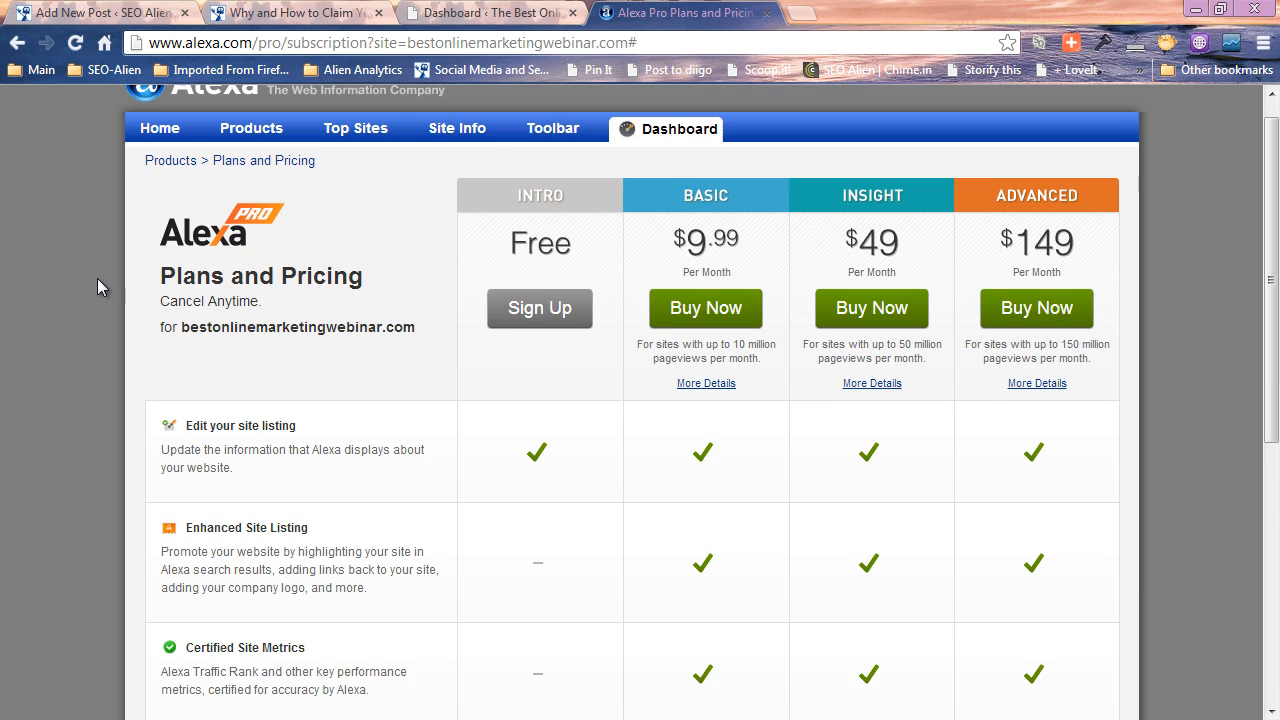
left_click(539, 308)
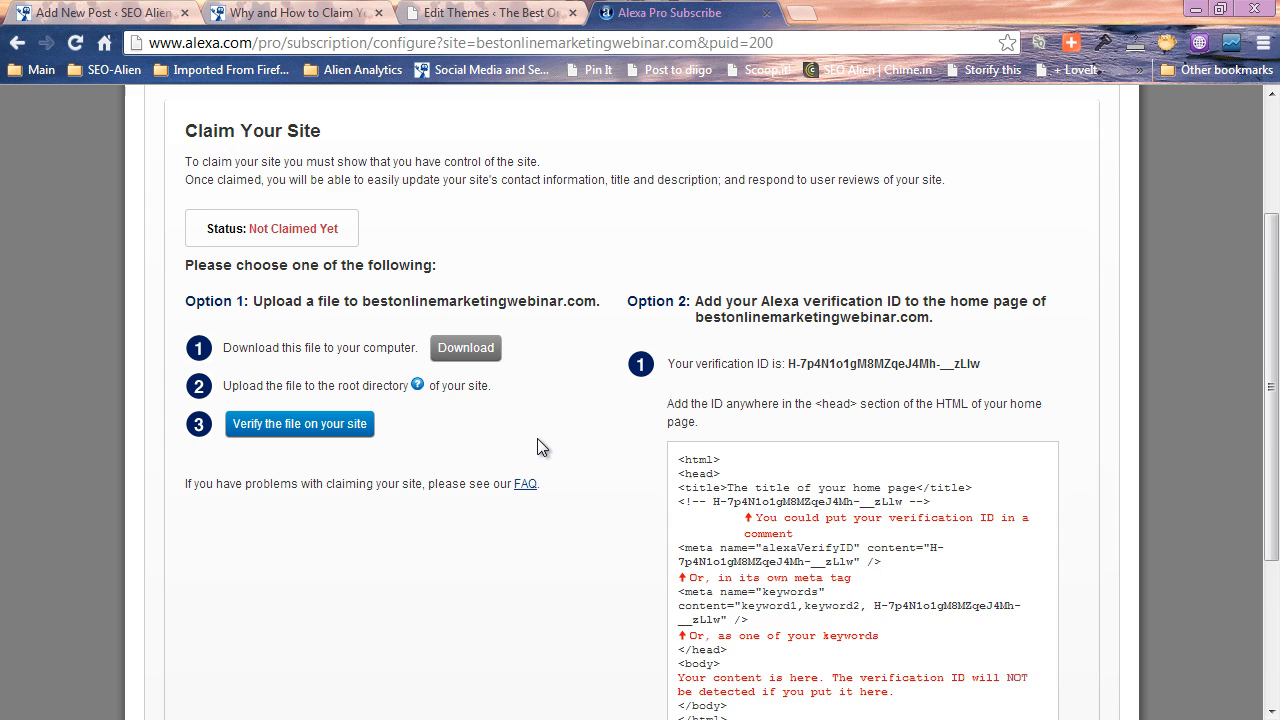
Copy the Option 2 alexaVerifyID meta tag and go to WordPress's Edit Themes tab.
scroll("down", 3)
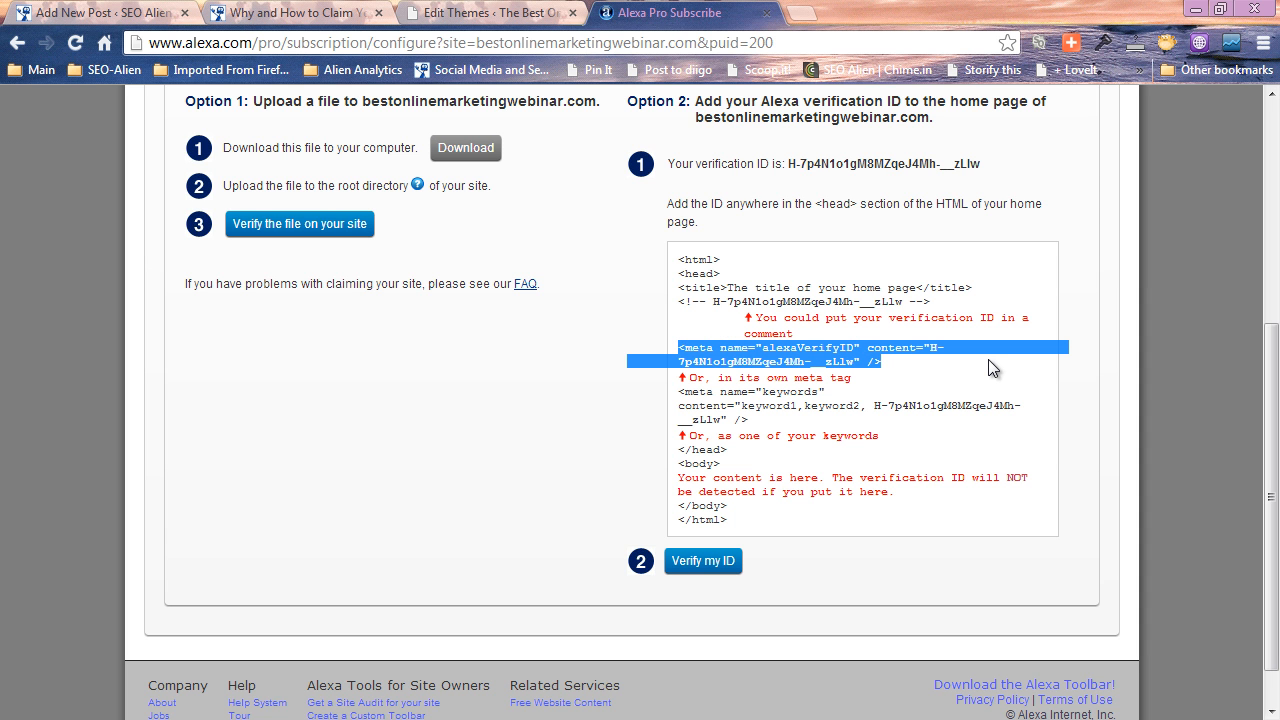
left_click(490, 12)
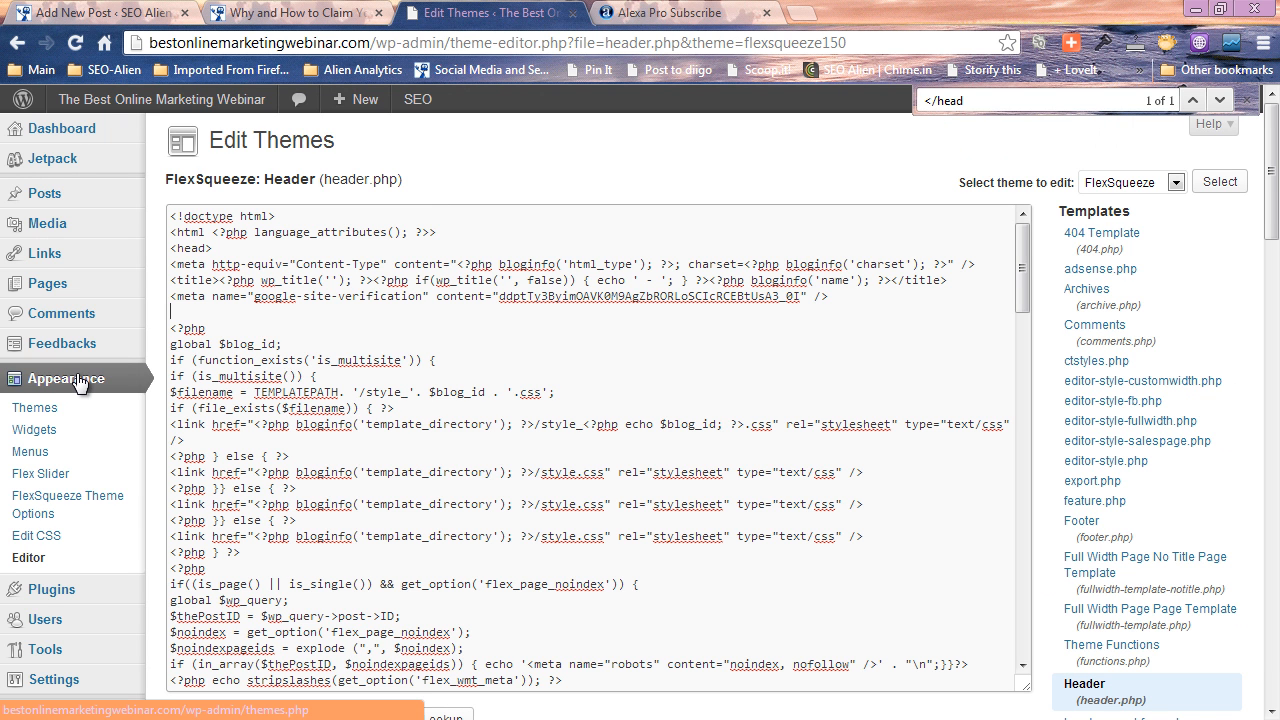
From the dashboard, open Appearance > Editor and load FlexSqueeze's Header (header.php).
left_click(62, 128)
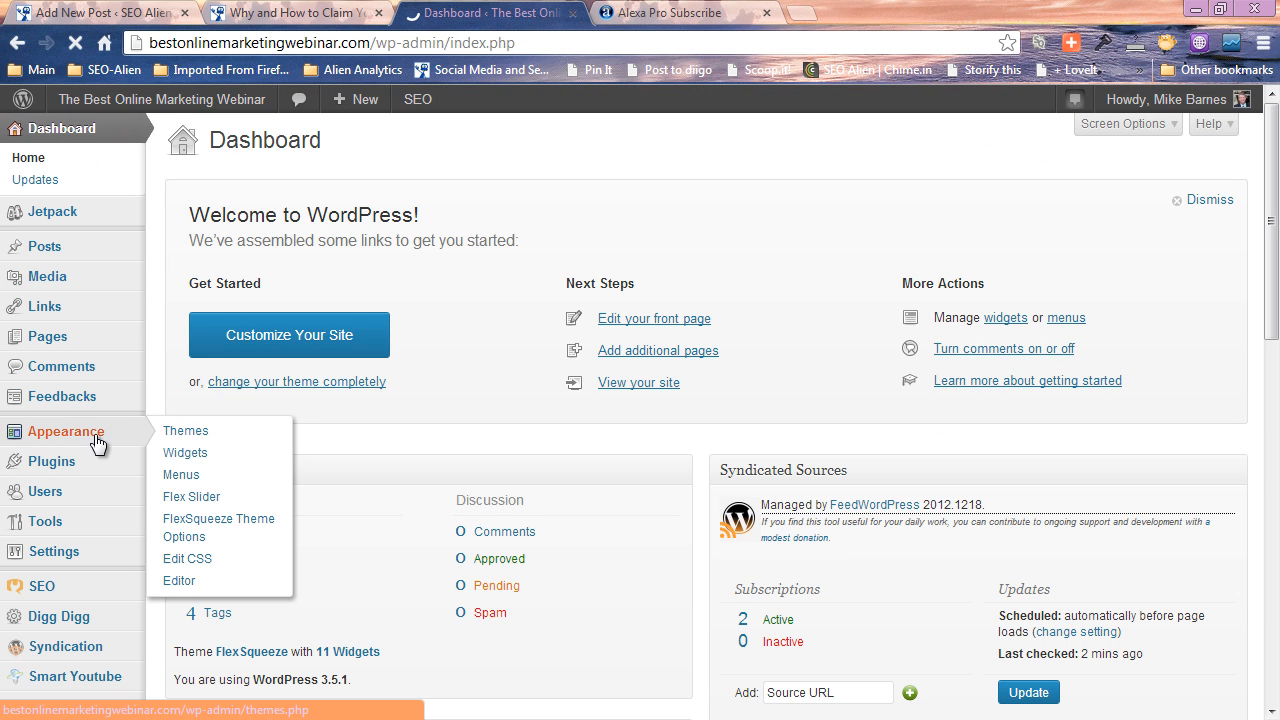
mouse_move(179, 580)
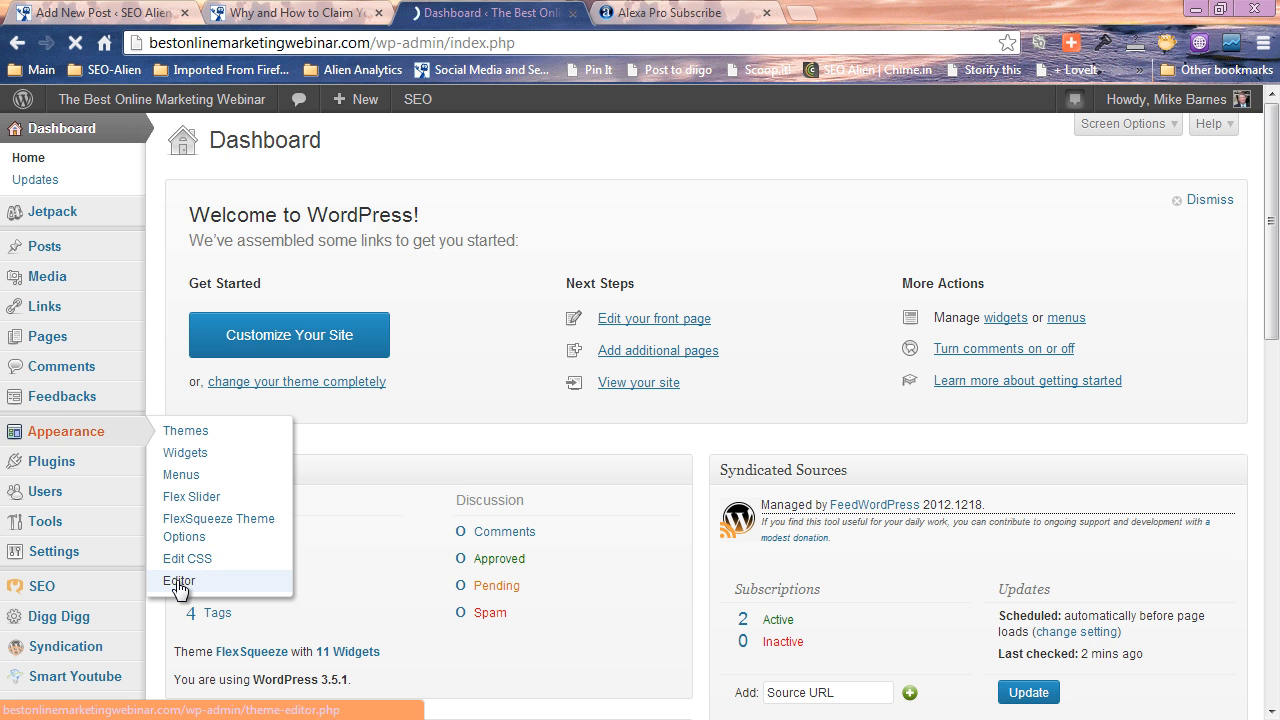
left_click(180, 581)
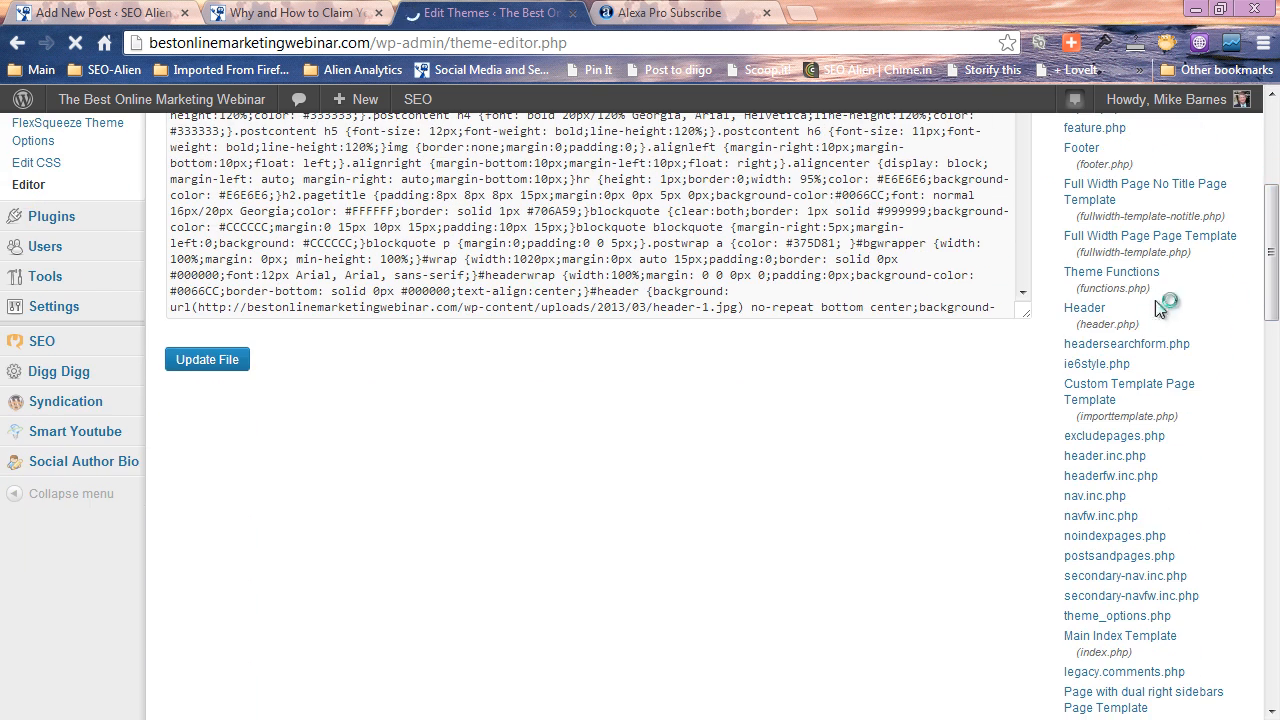
left_click(1084, 307)
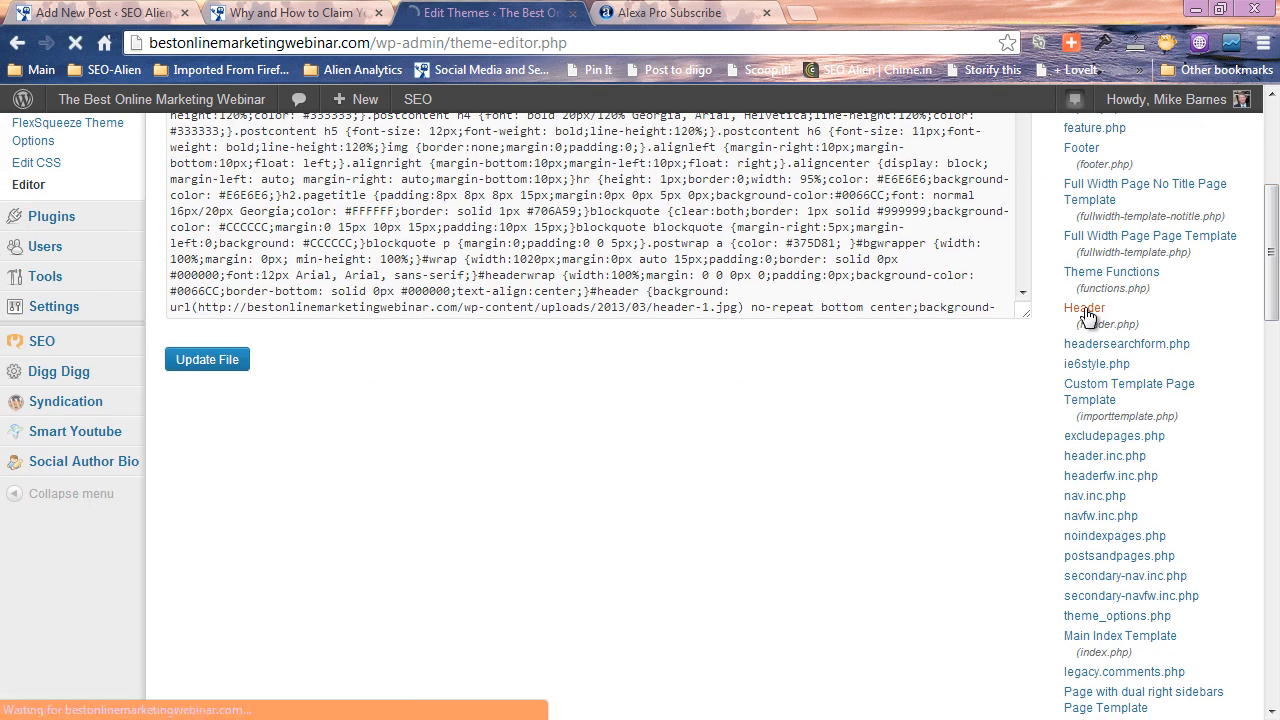
left_click(1084, 308)
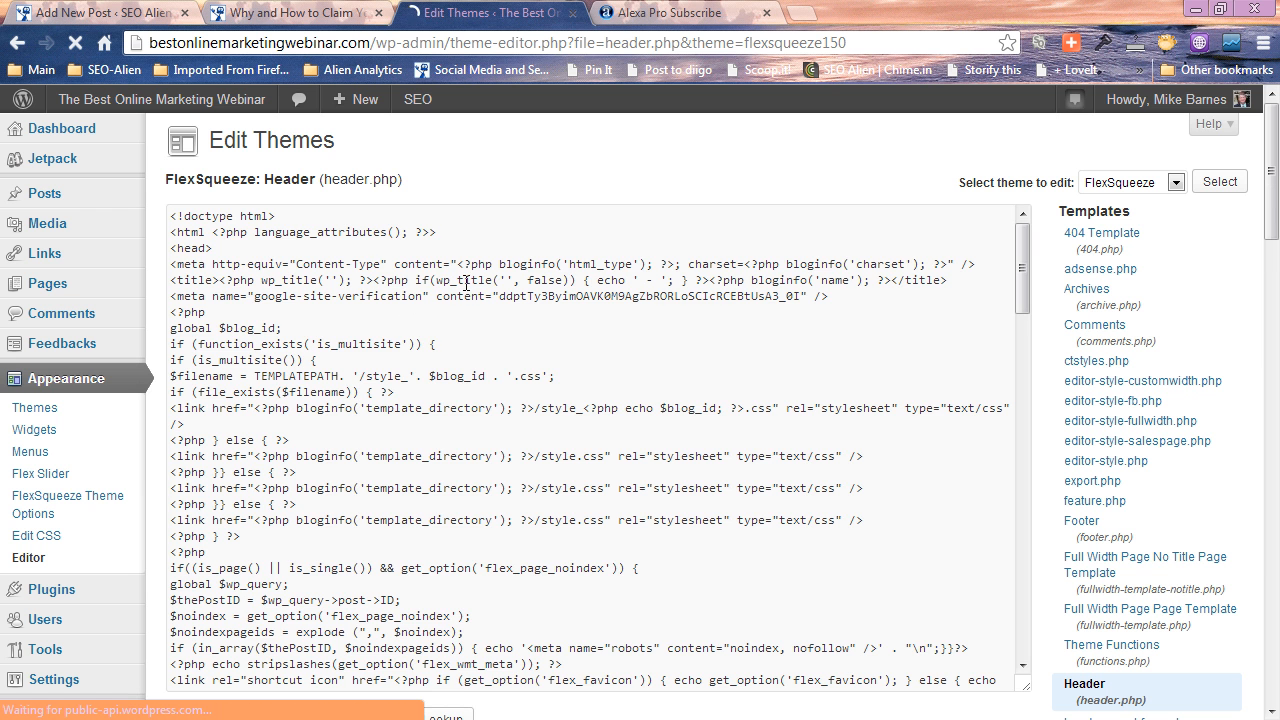
Paste the alexaVerifyID tag after the google-site-verification line and update header.php.
double_click(191, 248)
type("</head")
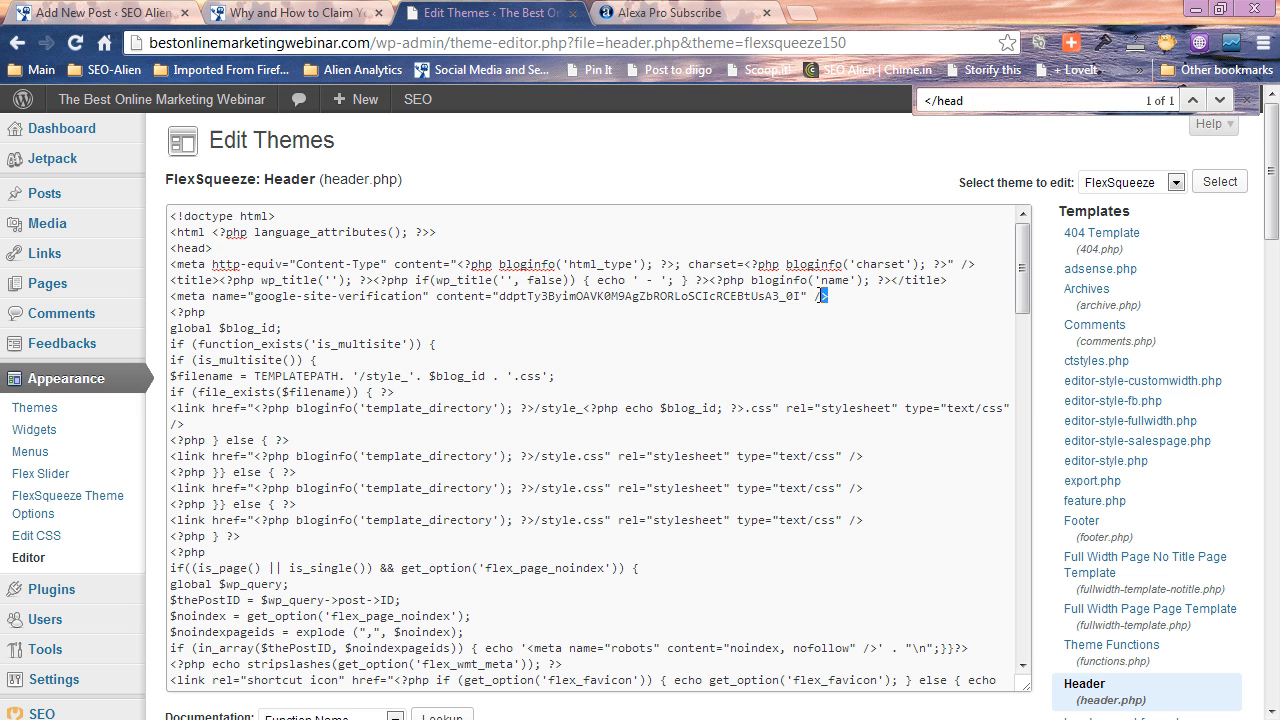
triple_click(500, 296)
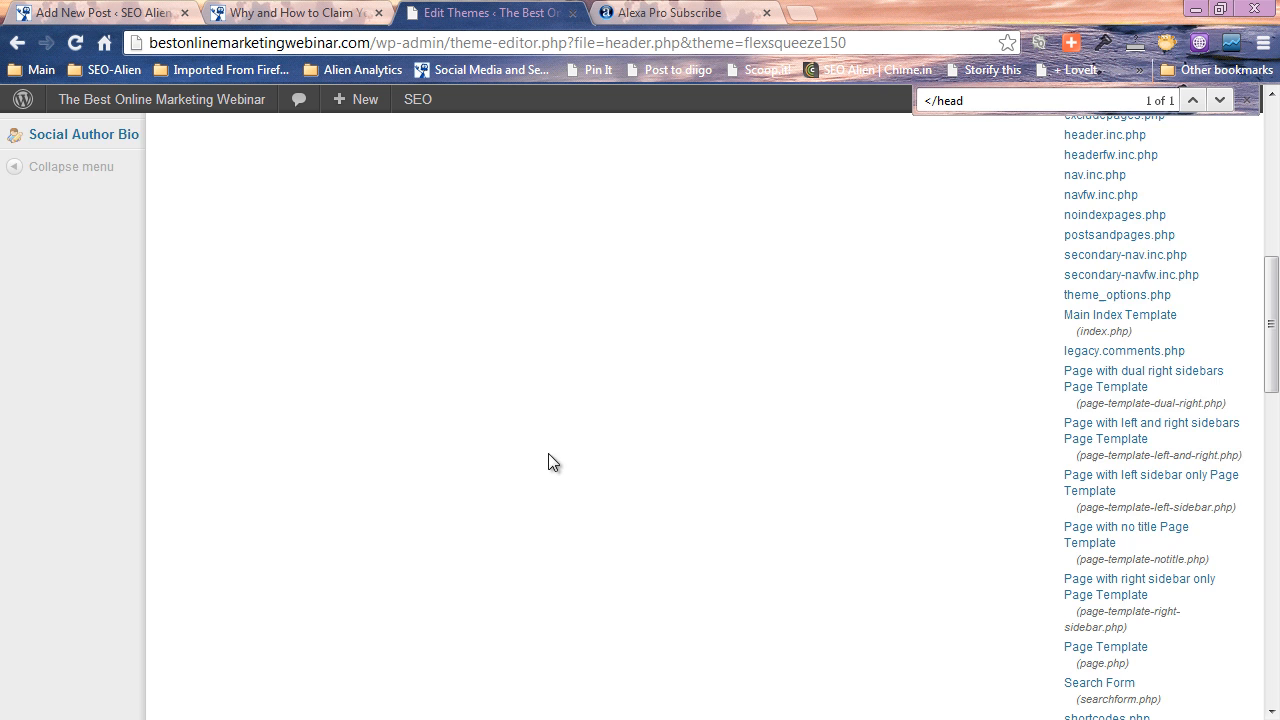
left_click(1084, 390)
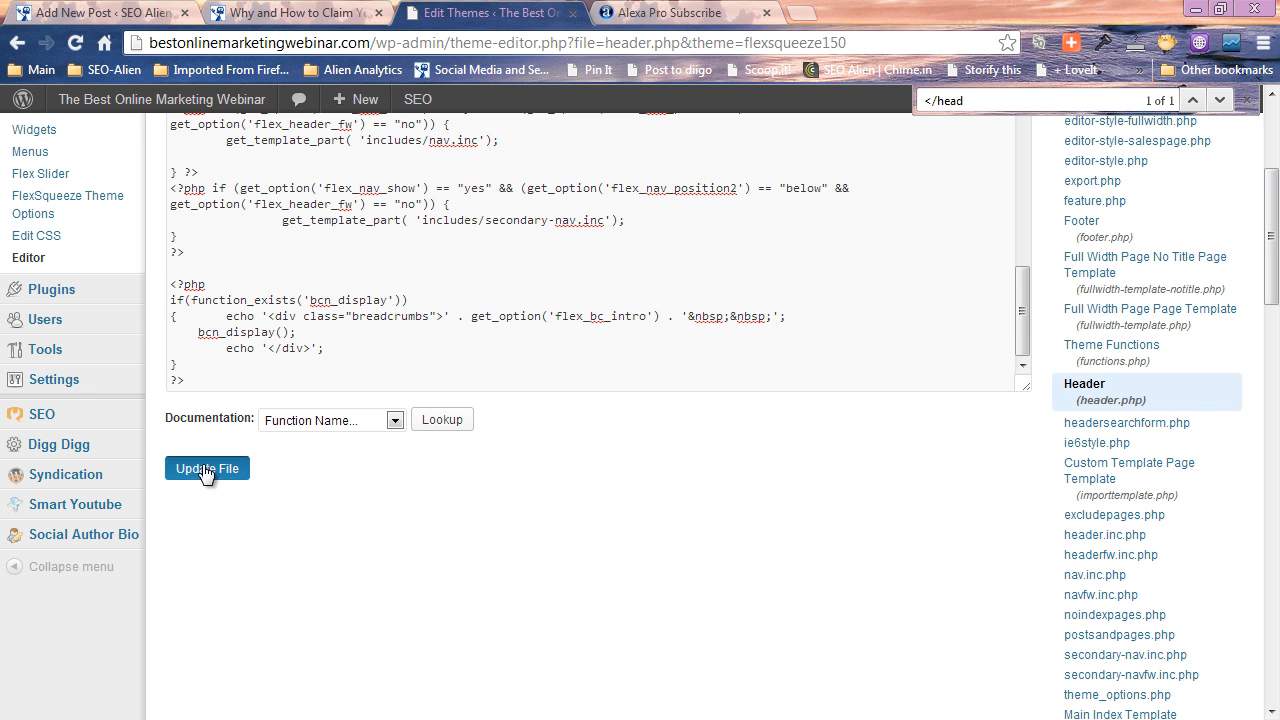
left_click(207, 468)
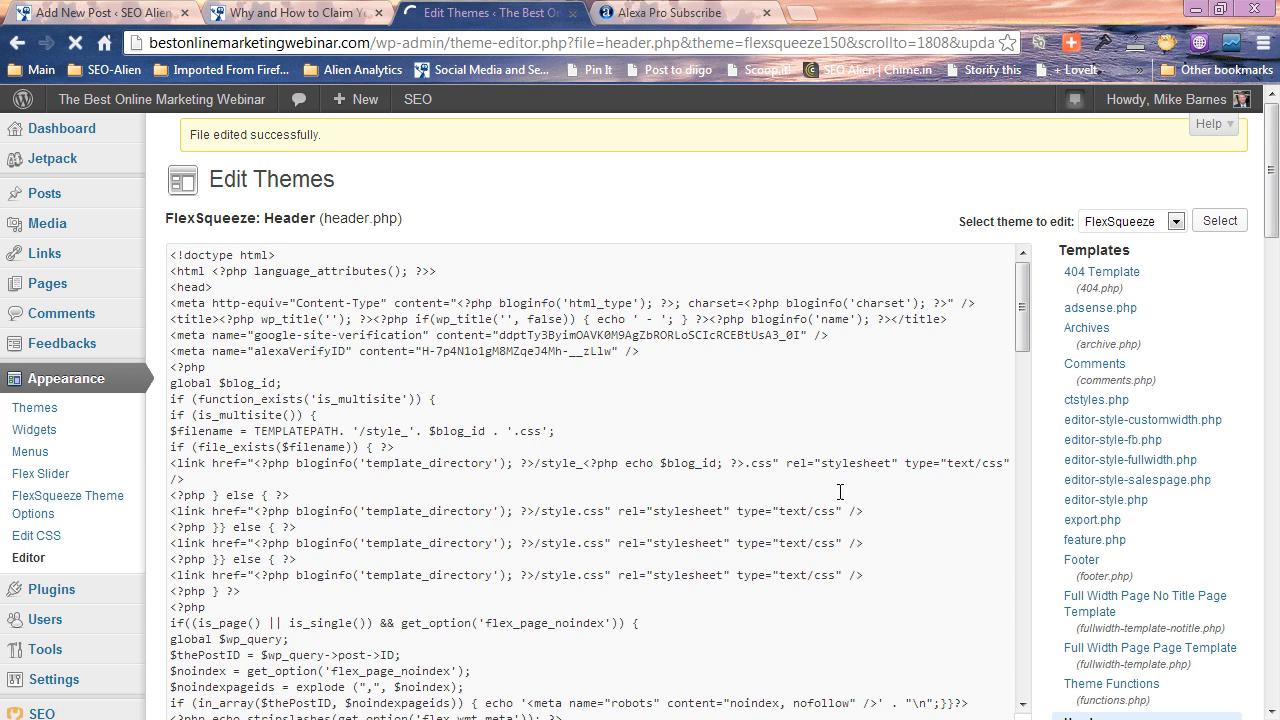
left_click(665, 12)
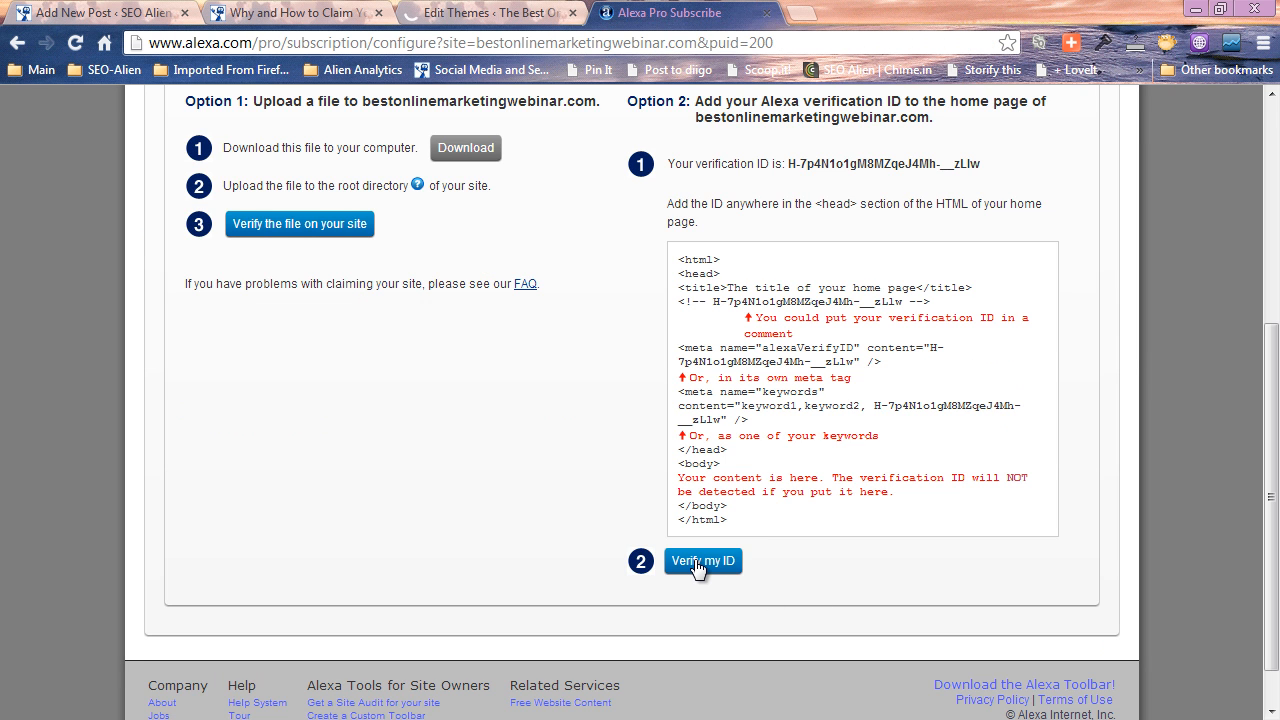
Click 'Verify my ID' so Alexa checks bestonlinemarketingwebinar.com for the tag.
left_click(702, 560)
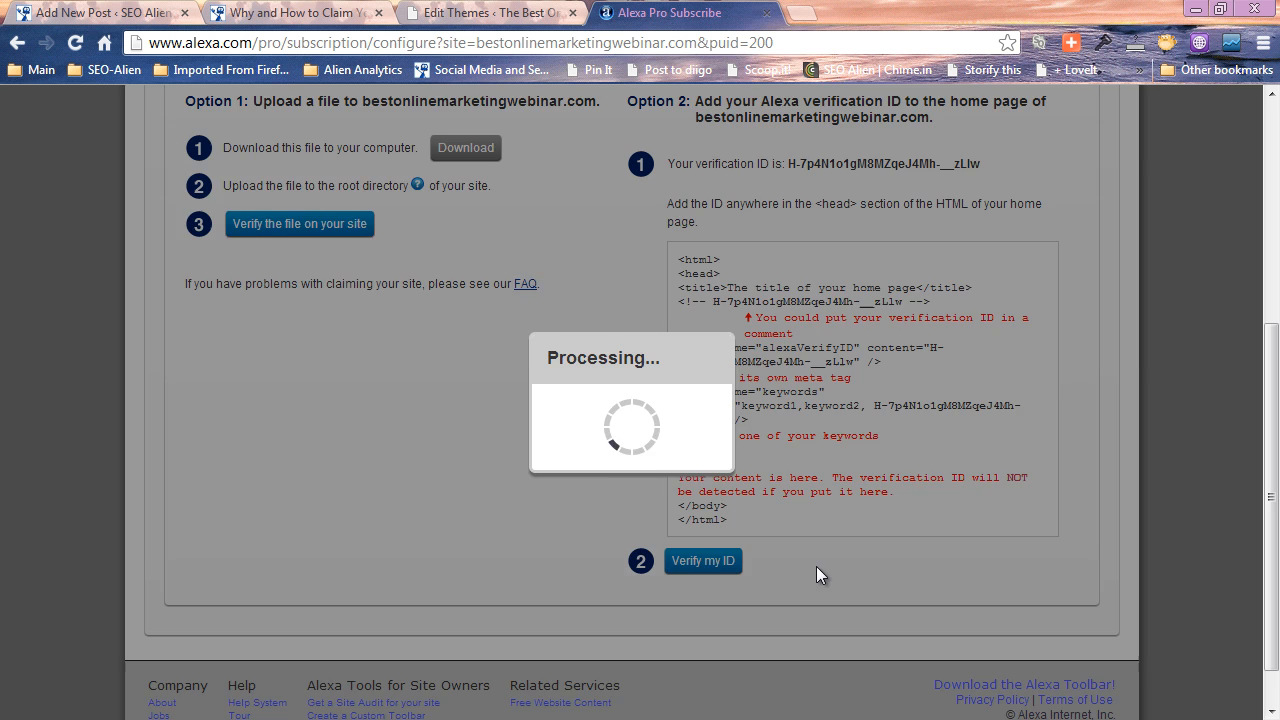
left_click(703, 560)
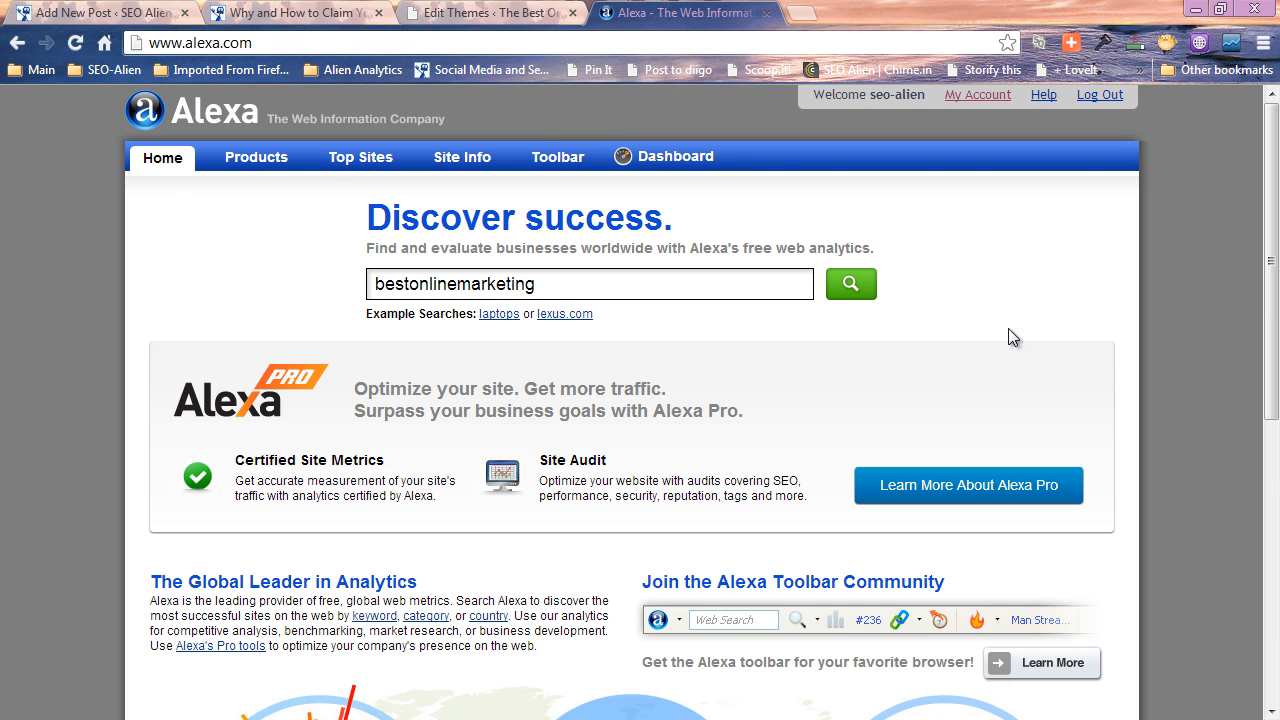
mouse_move(940, 379)
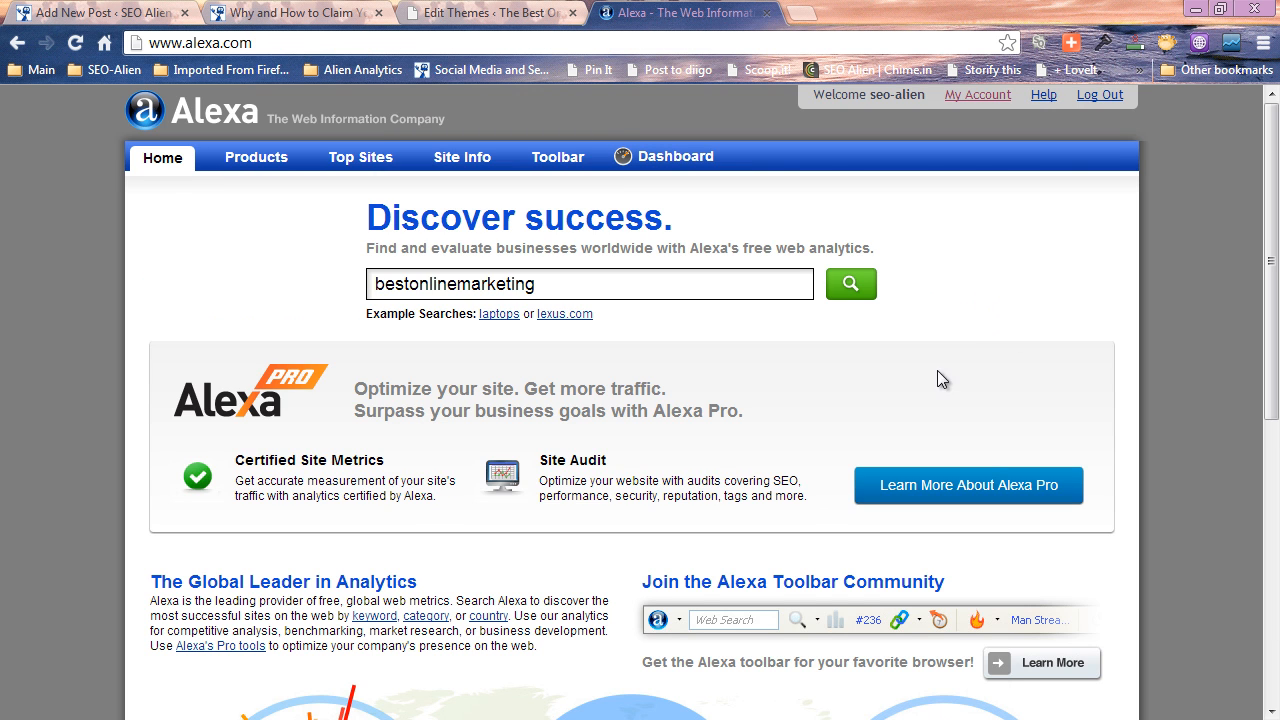
mouse_move(767, 14)
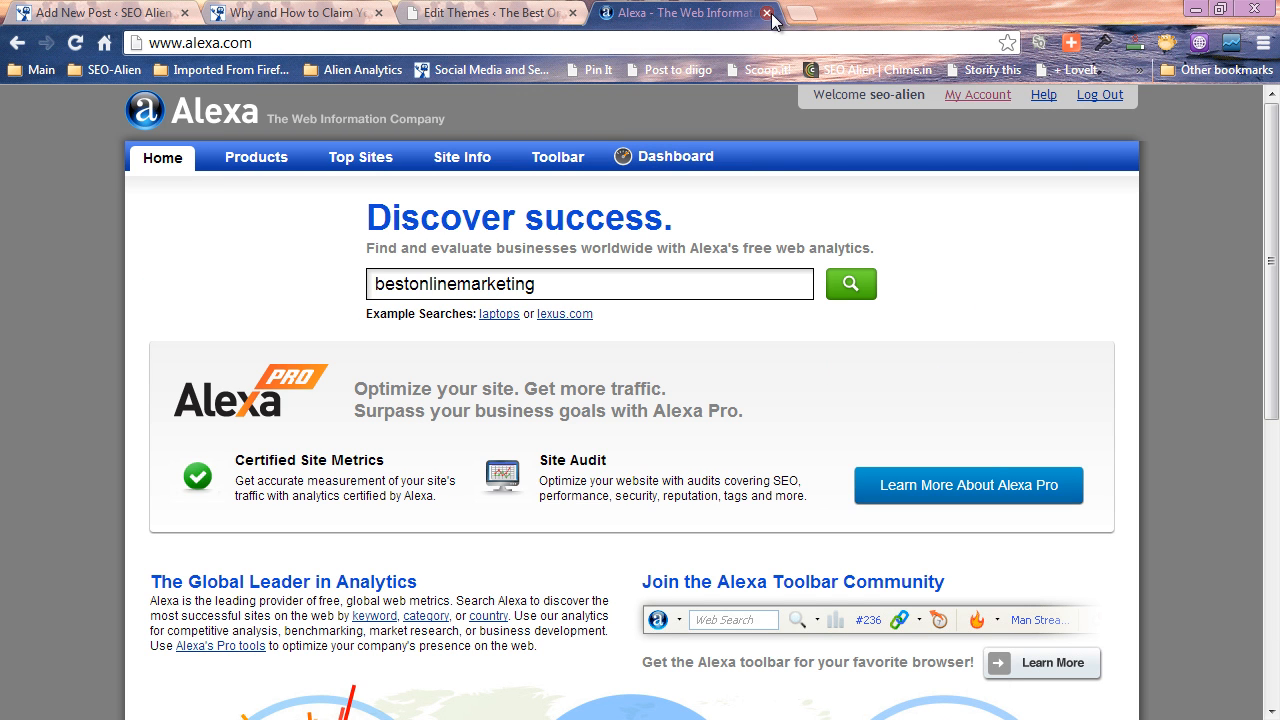